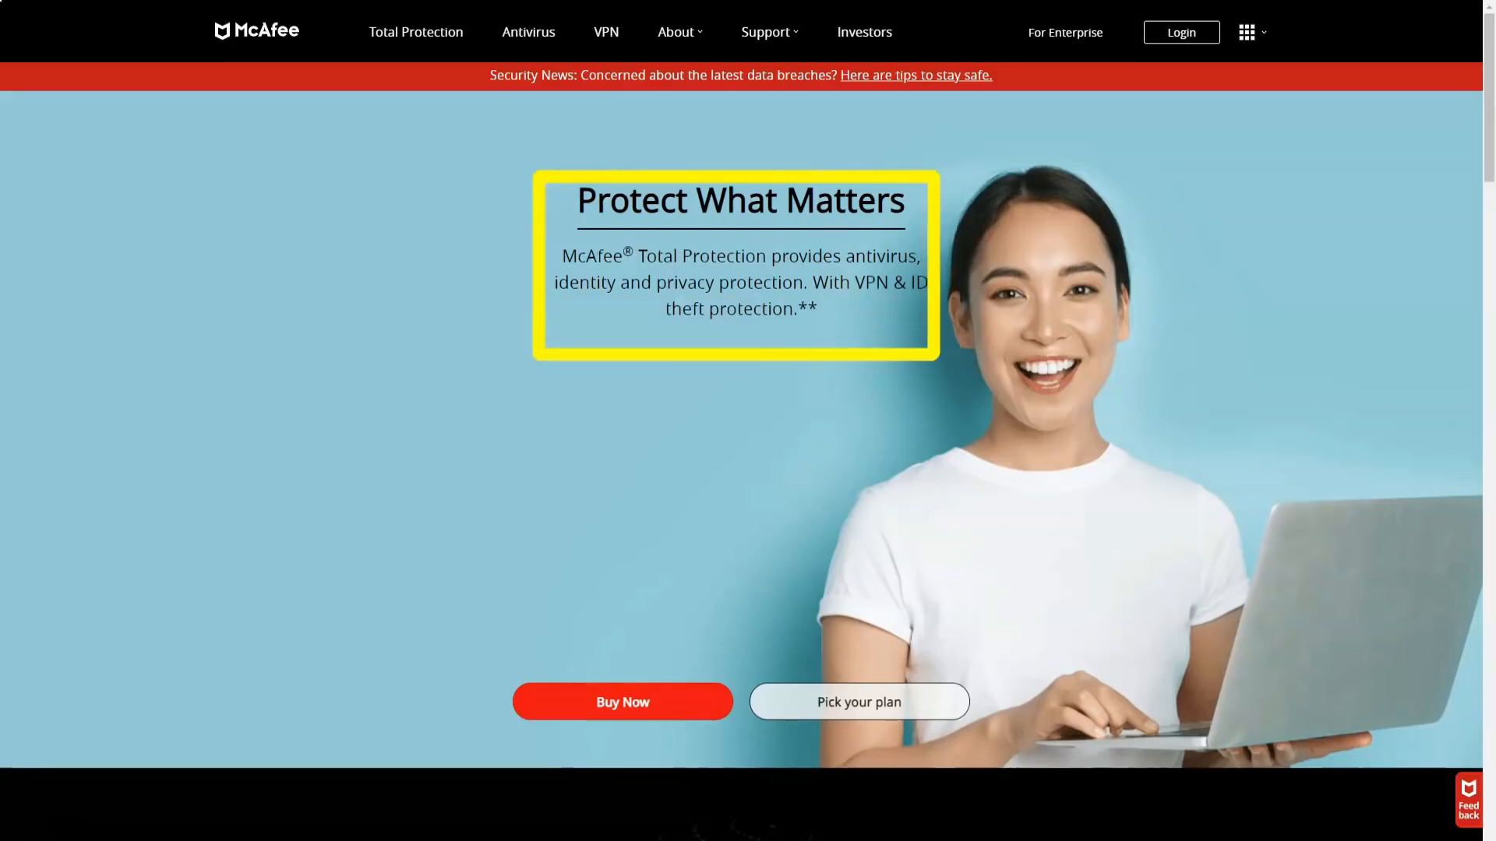
# Step: Scroll the homepage past the protection statistics down to the four Total Protection pricing cards
pyautogui.scroll(-3)
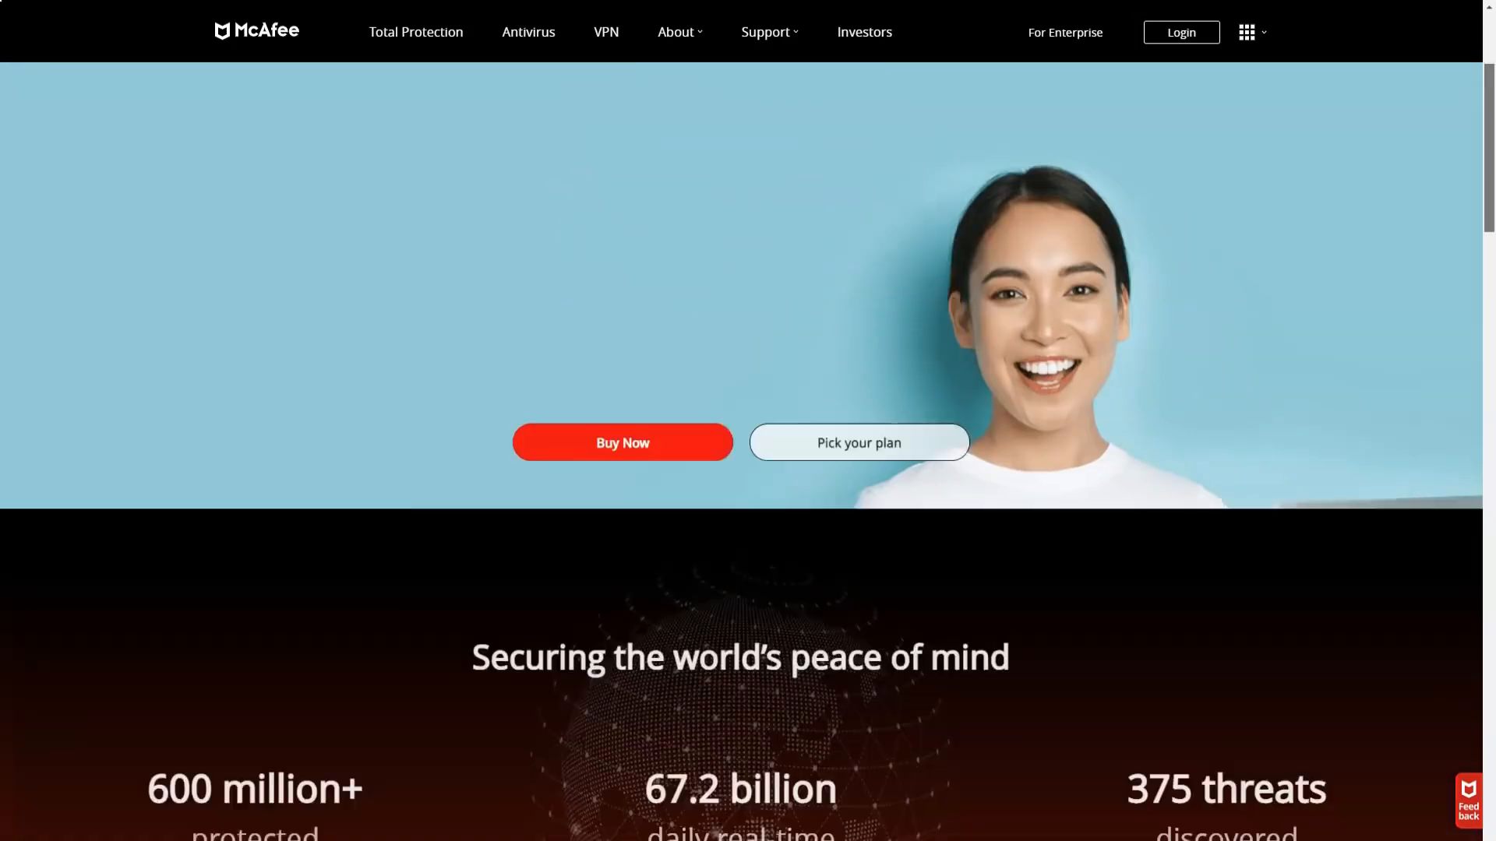
pyautogui.scroll(-3)
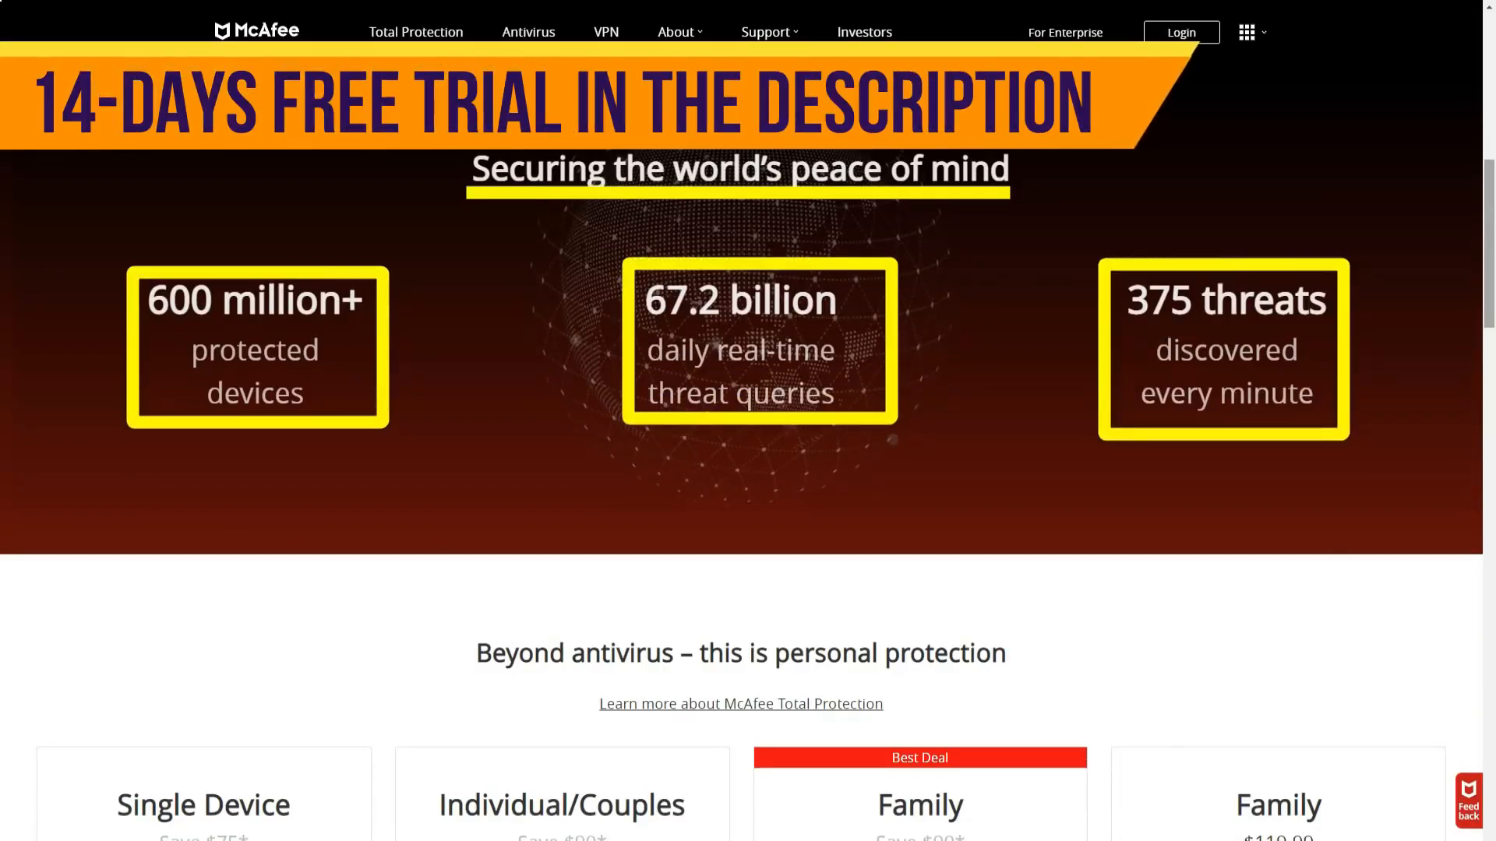
pyautogui.scroll(-3)
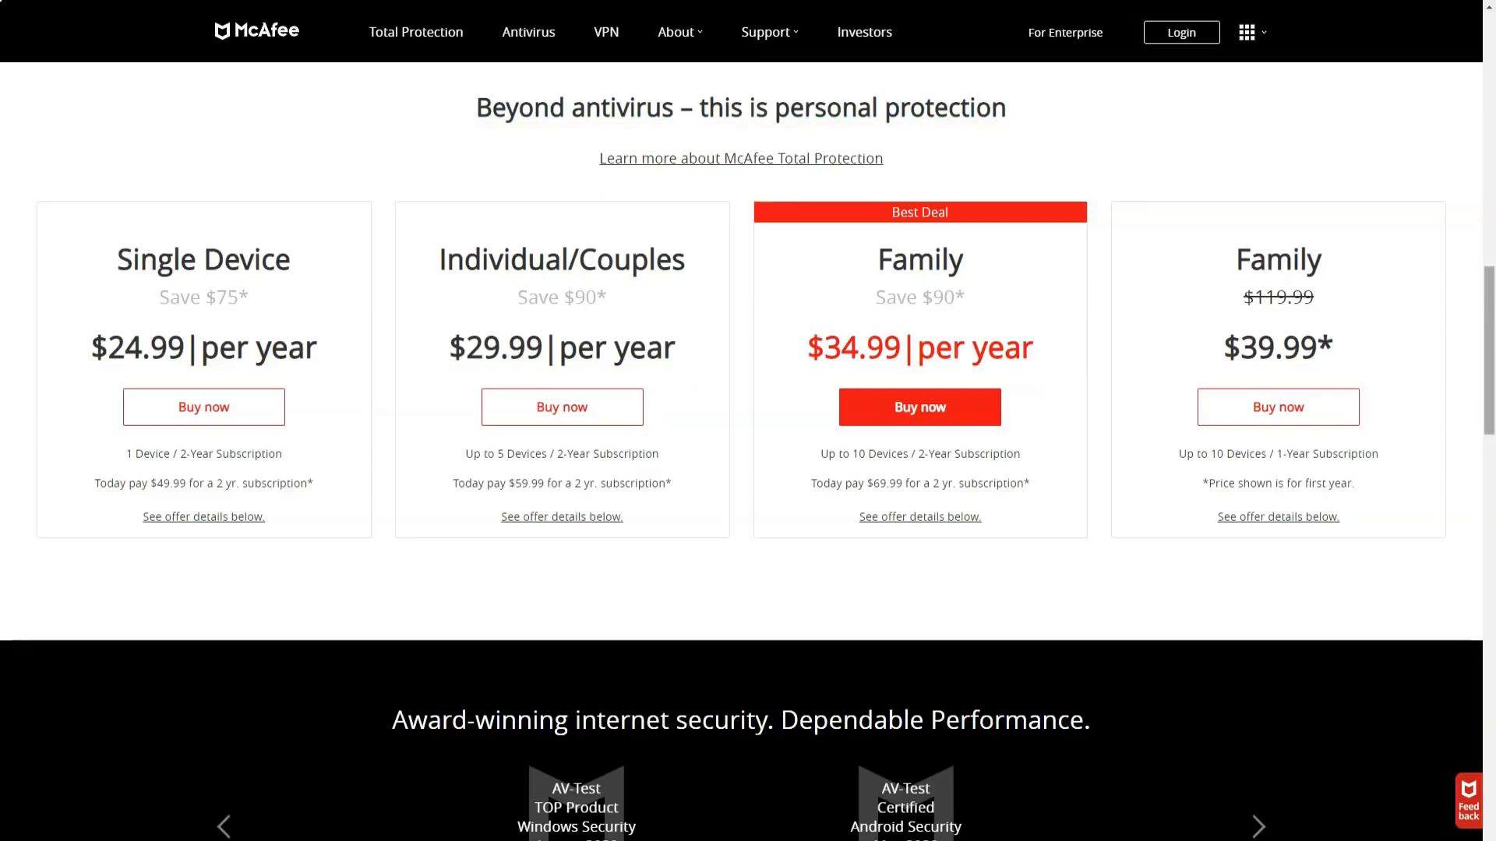
# Step: Advance the awards carousel and scroll down to the Important Terms and Offer Details
pyautogui.scroll(-3)
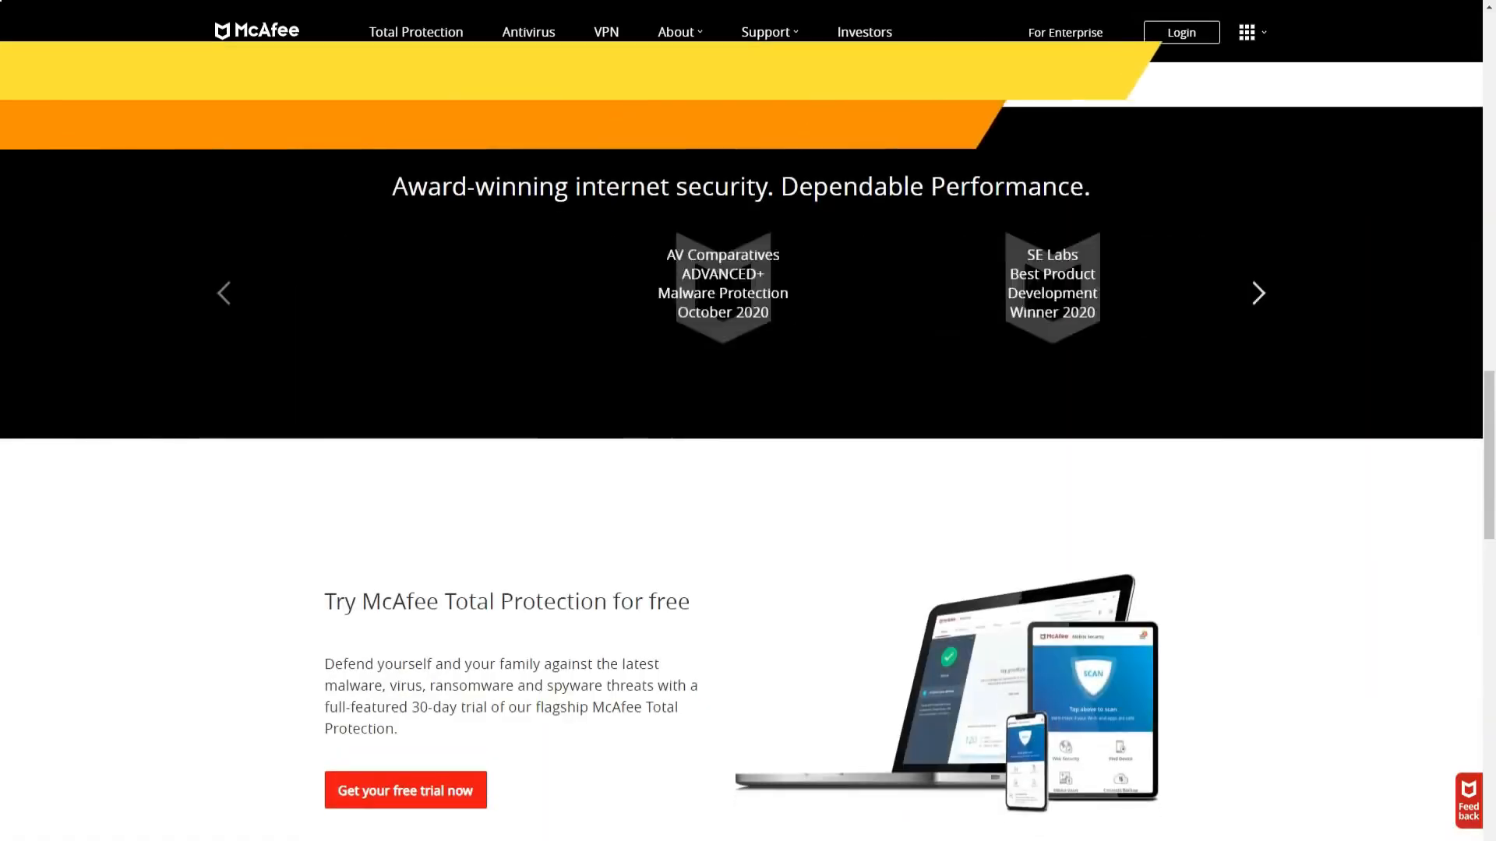
pyautogui.click(1257, 293)
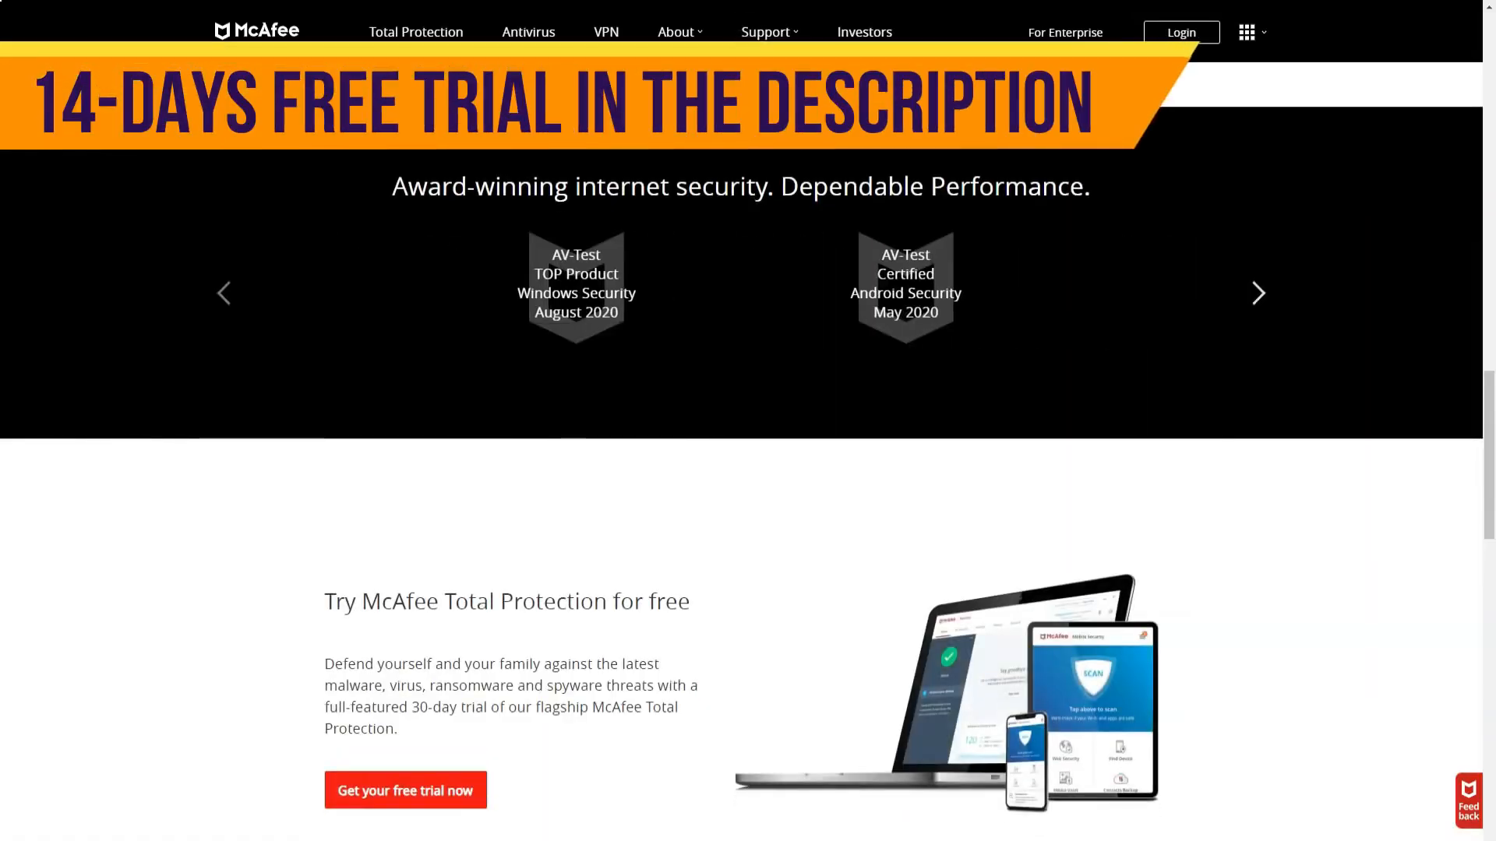
pyautogui.scroll(-3)
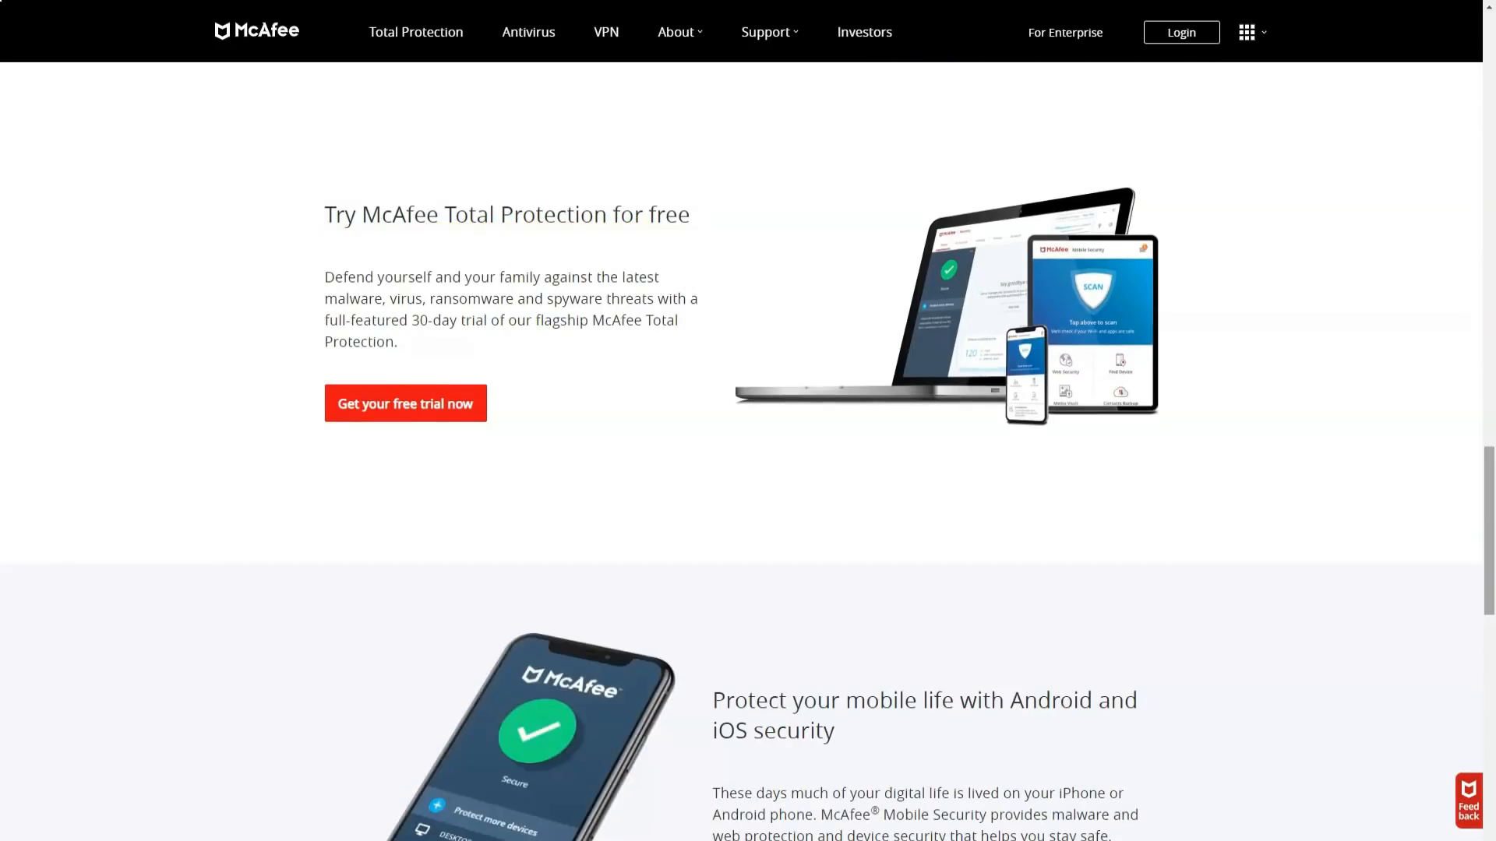
pyautogui.scroll(-3)
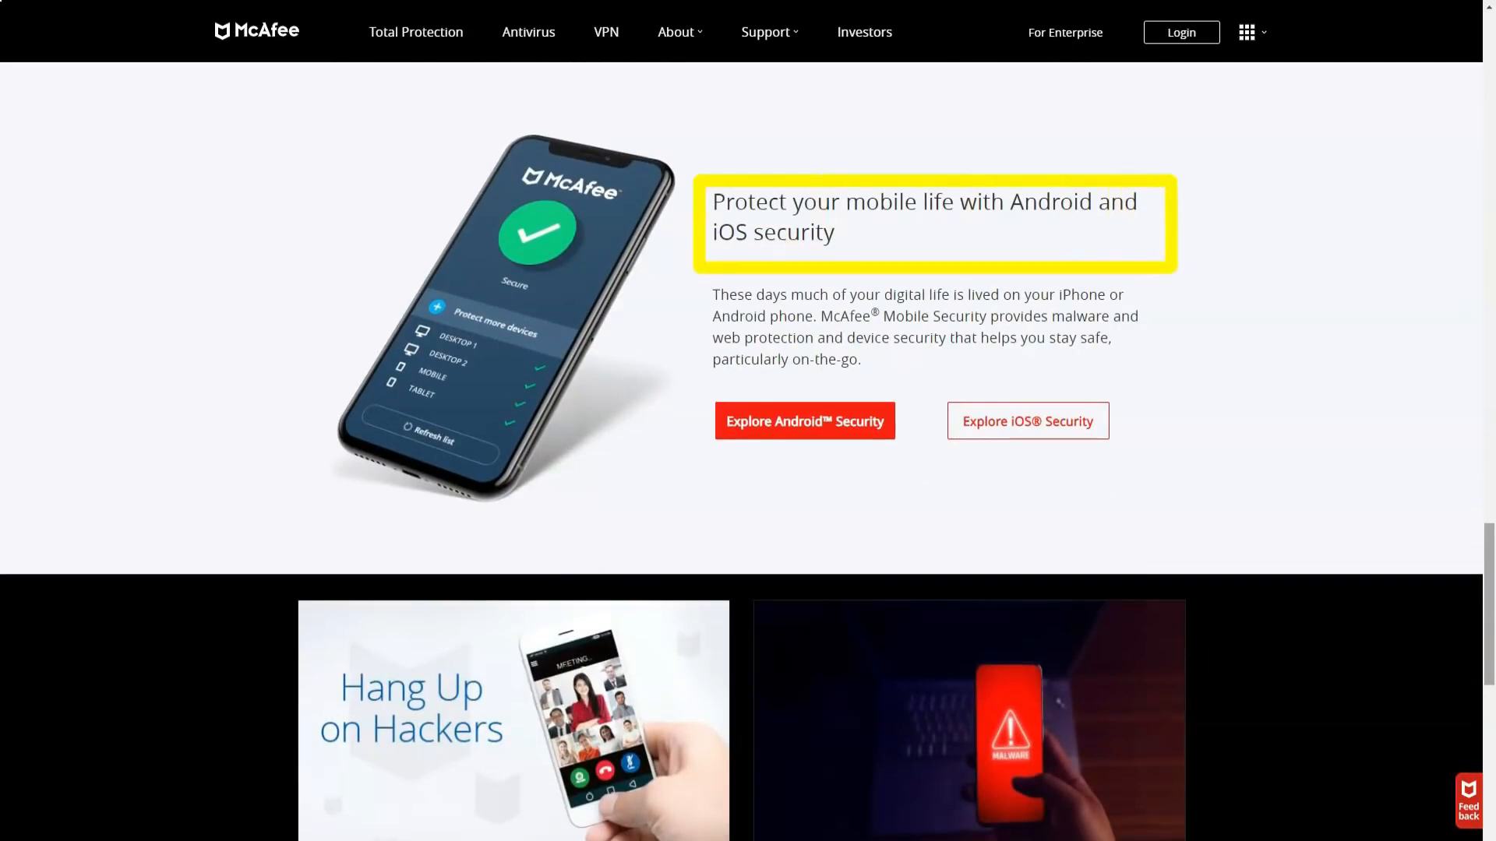
pyautogui.scroll(-3)
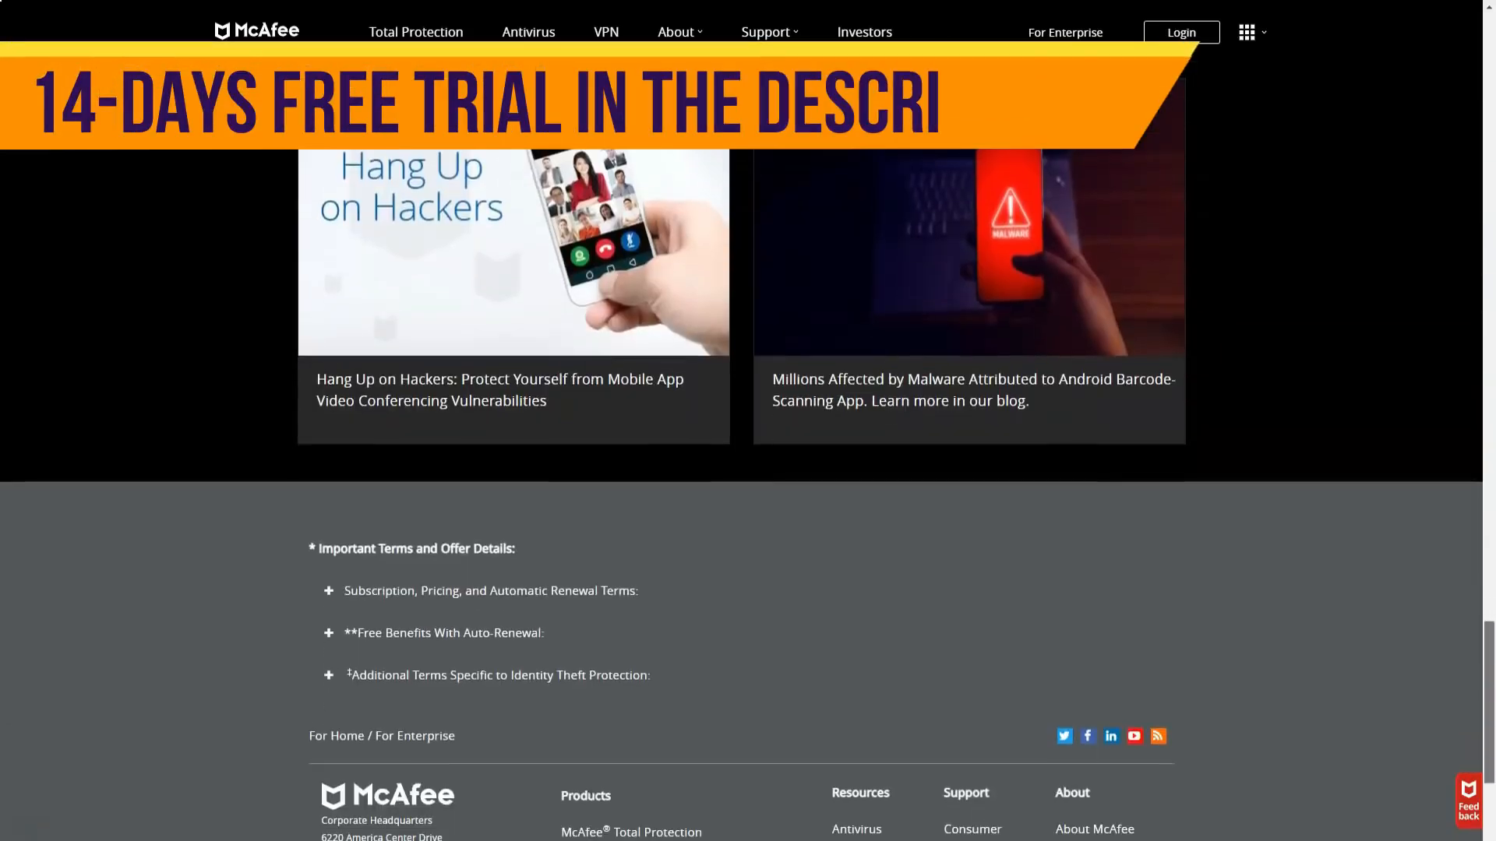
# Step: Expand the subscription/pricing/renewal terms and the free benefits and identity theft terms
pyautogui.click(329, 590)
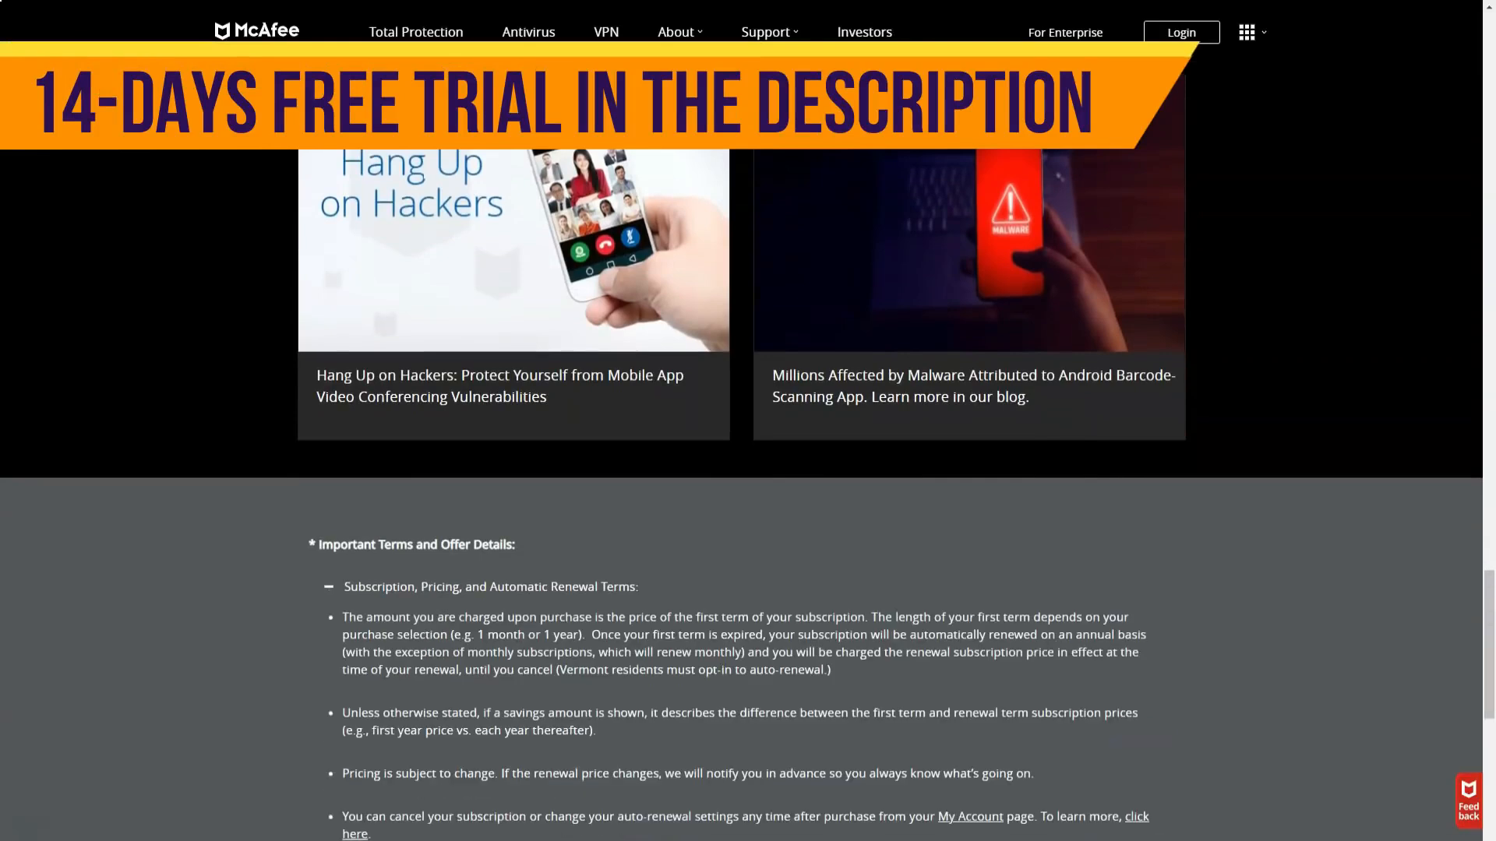
pyautogui.scroll(-3)
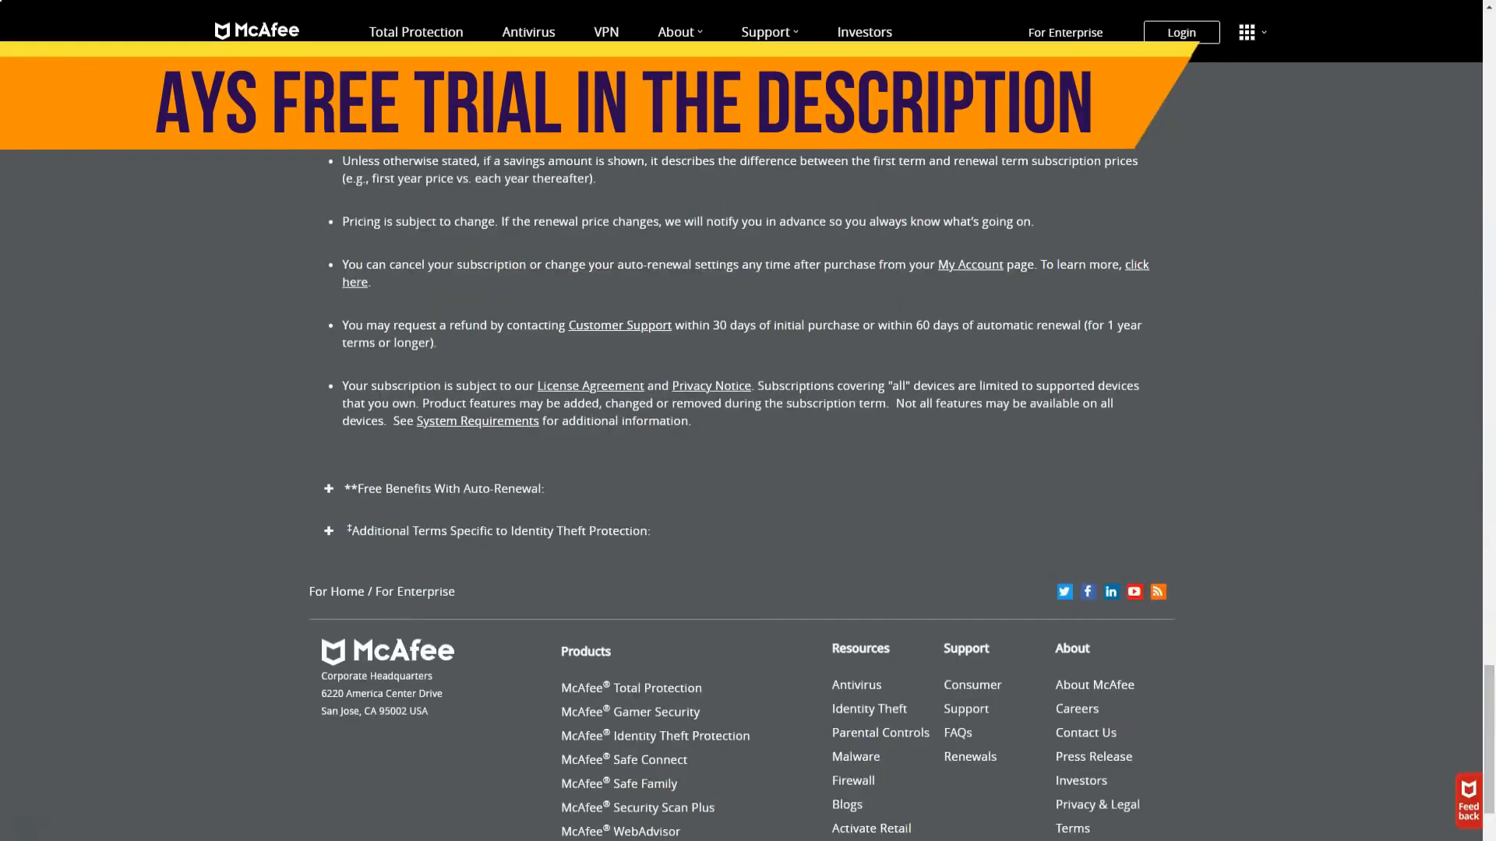
pyautogui.click(329, 488)
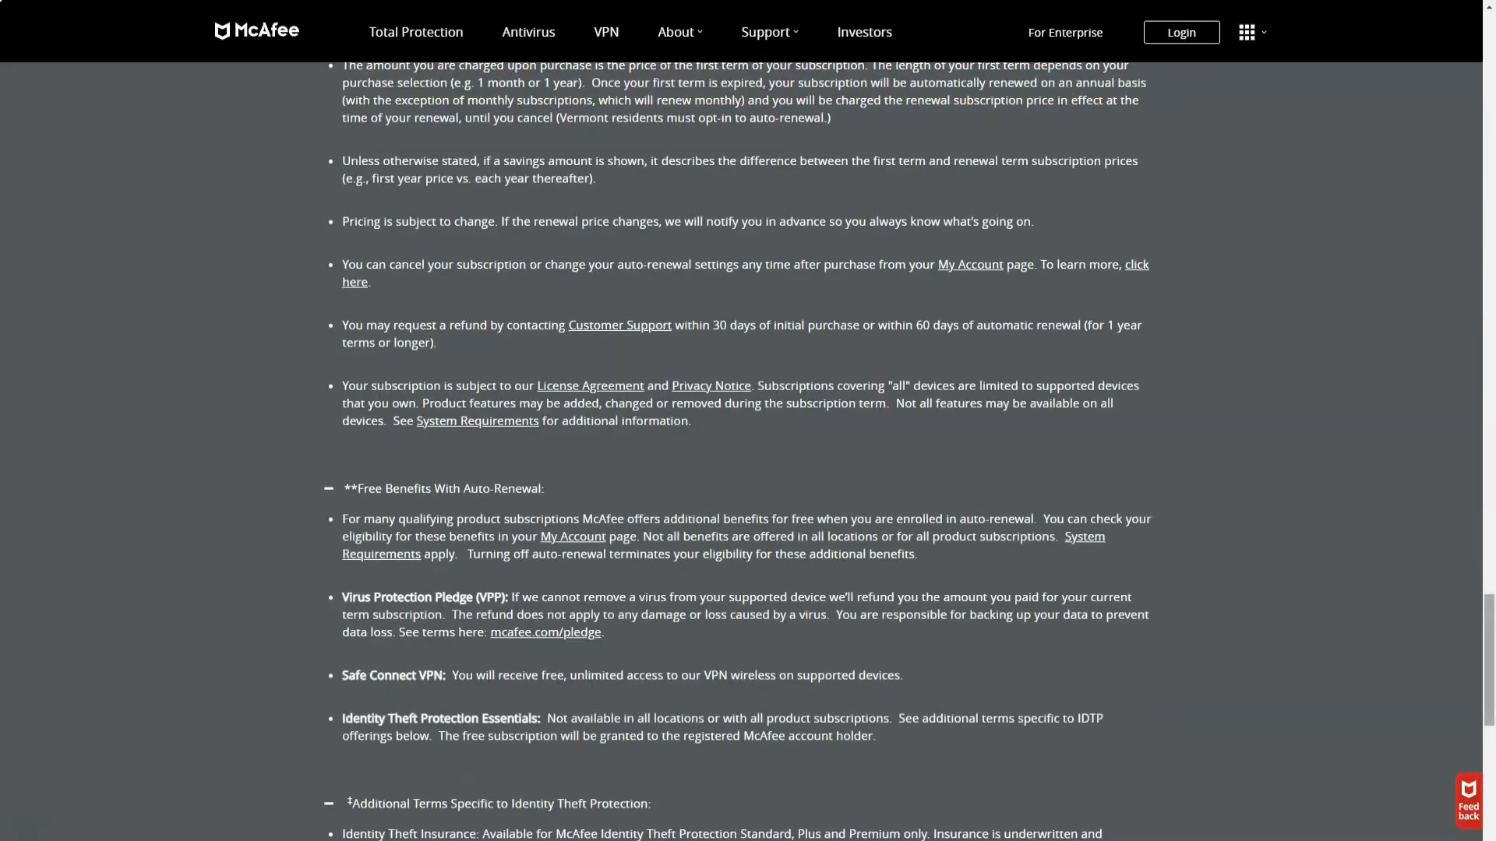
pyautogui.scroll(-3)
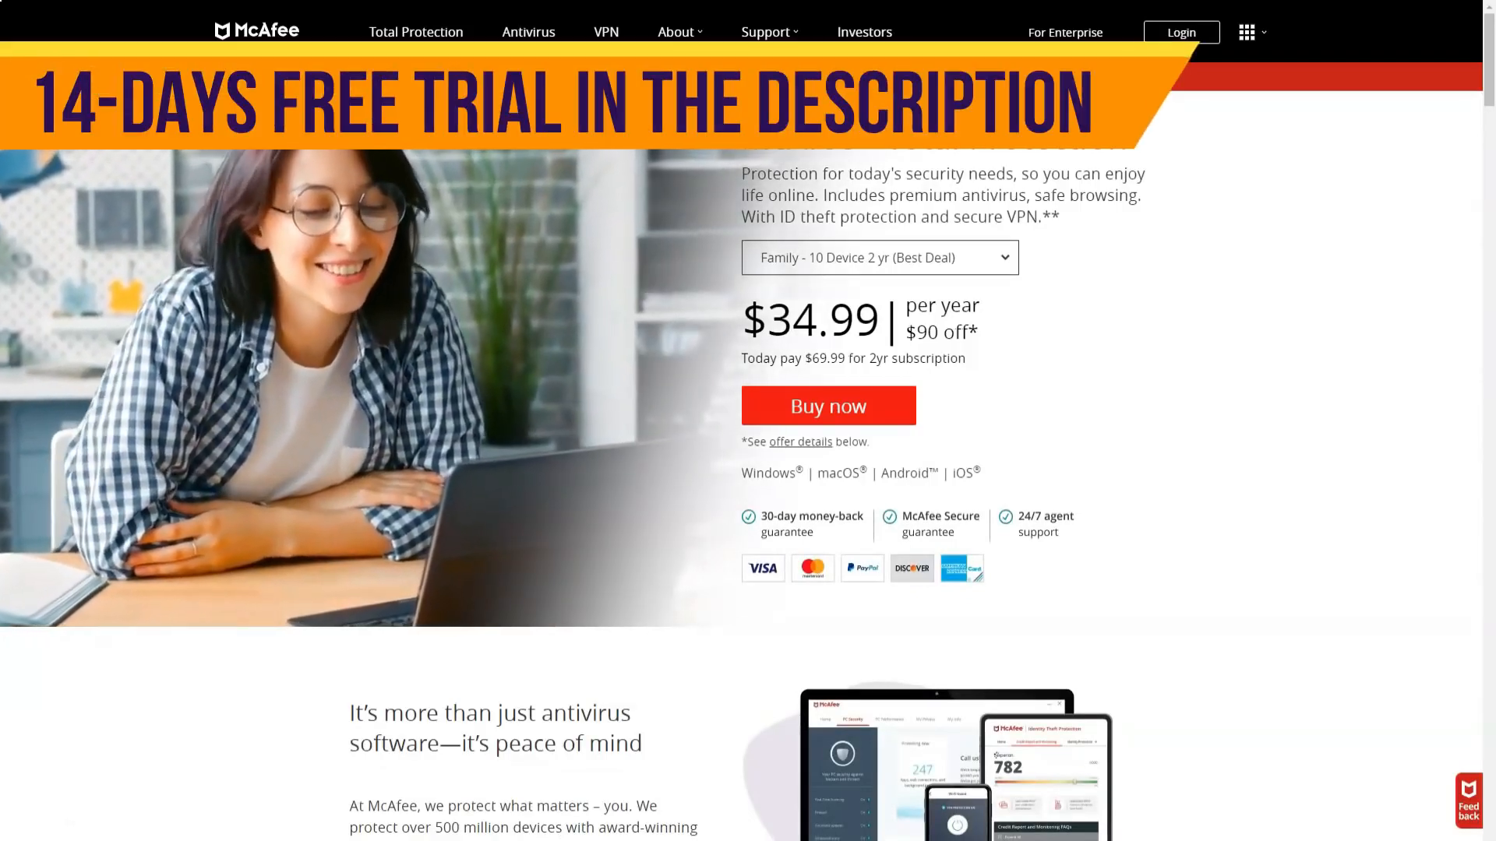
# Step: Scroll the Total Protection page down to the 'It's more than just antivirus software' plan comparison
pyautogui.scroll(-3)
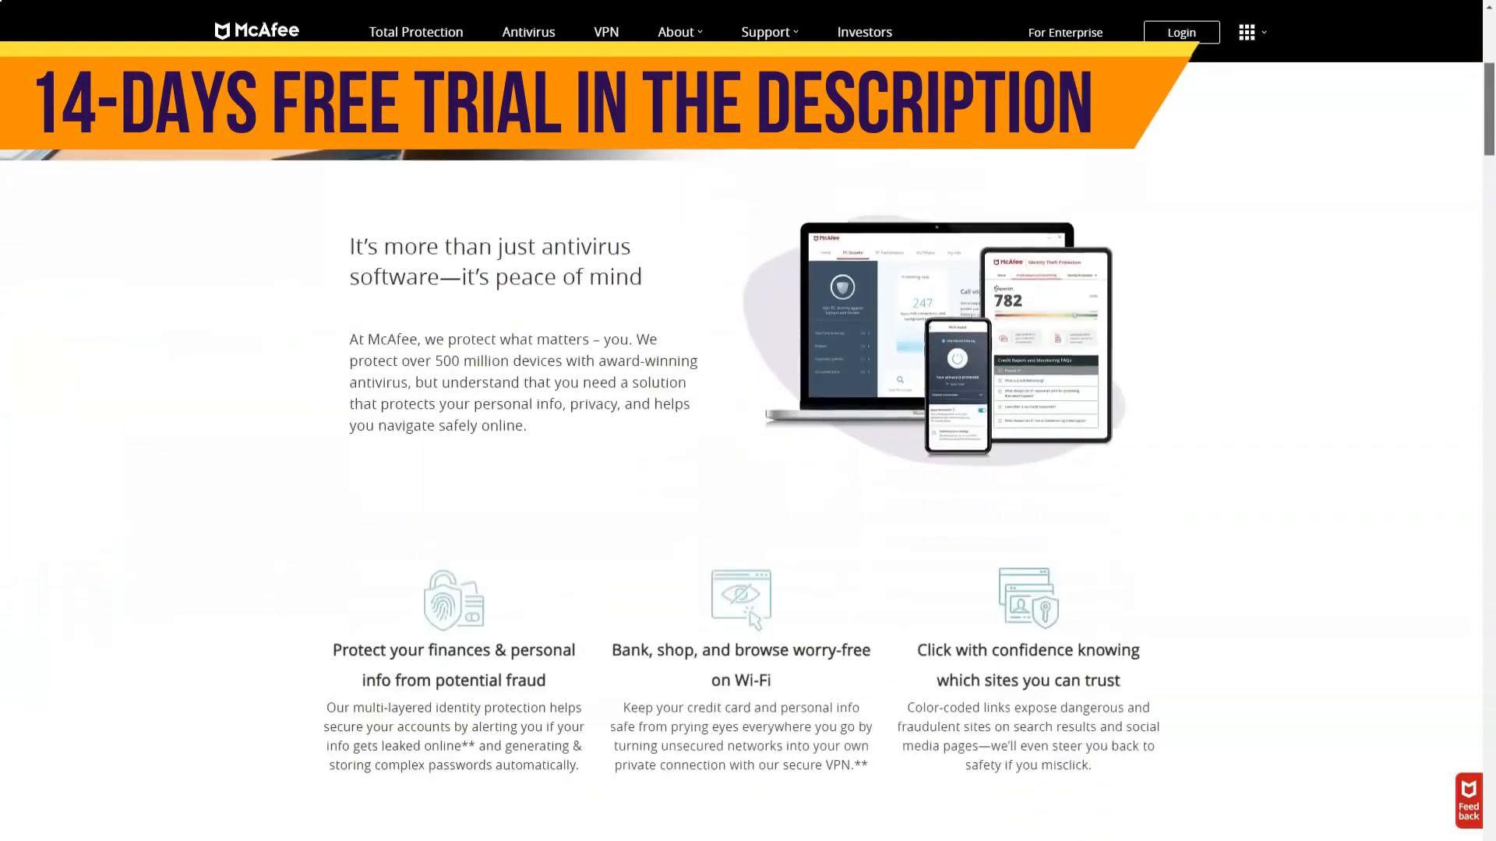
pyautogui.scroll(-3)
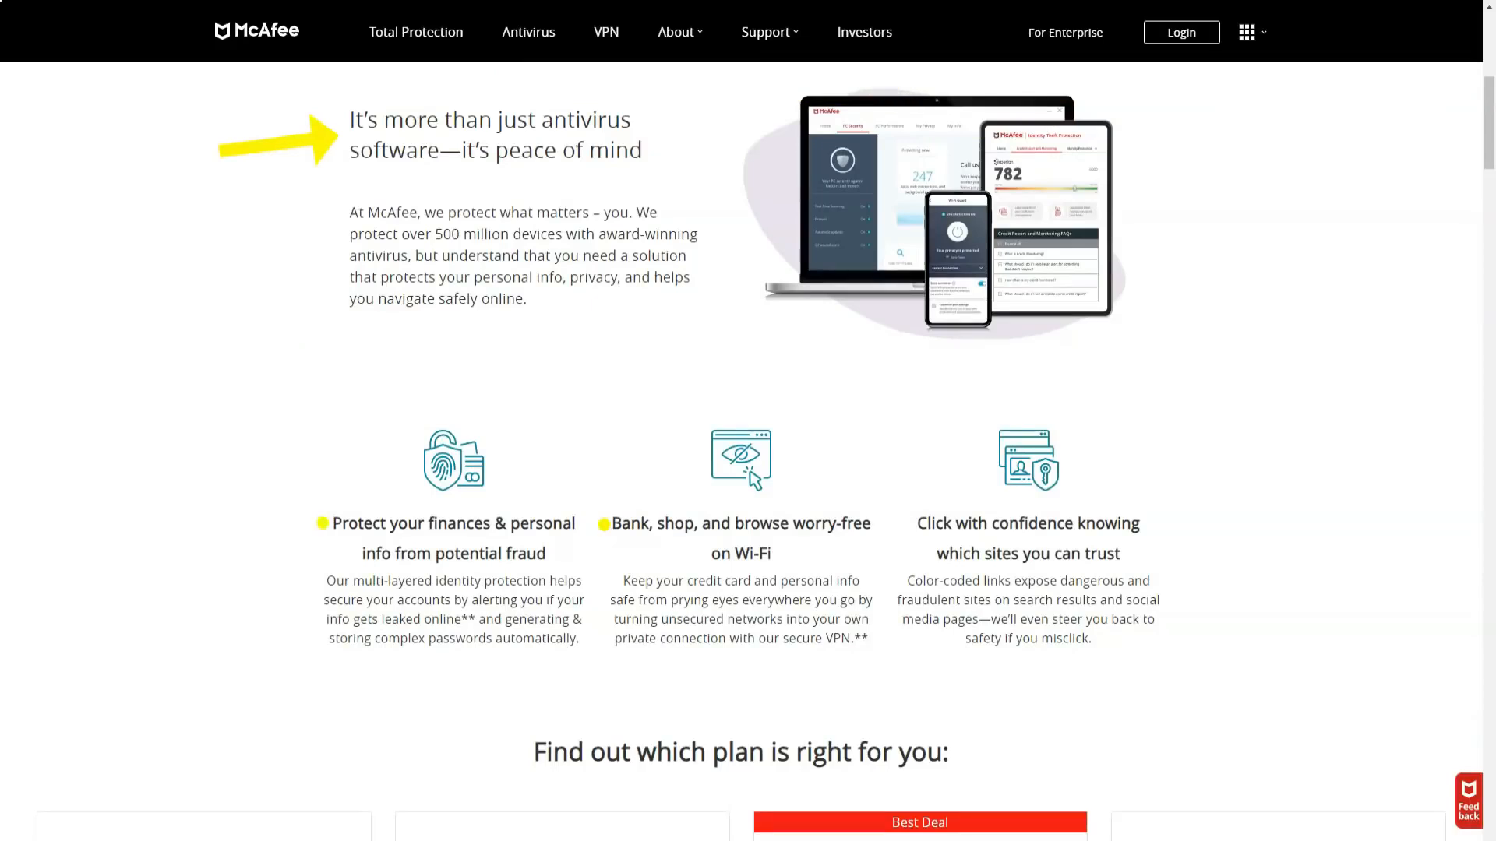
pyautogui.moveTo(904, 524)
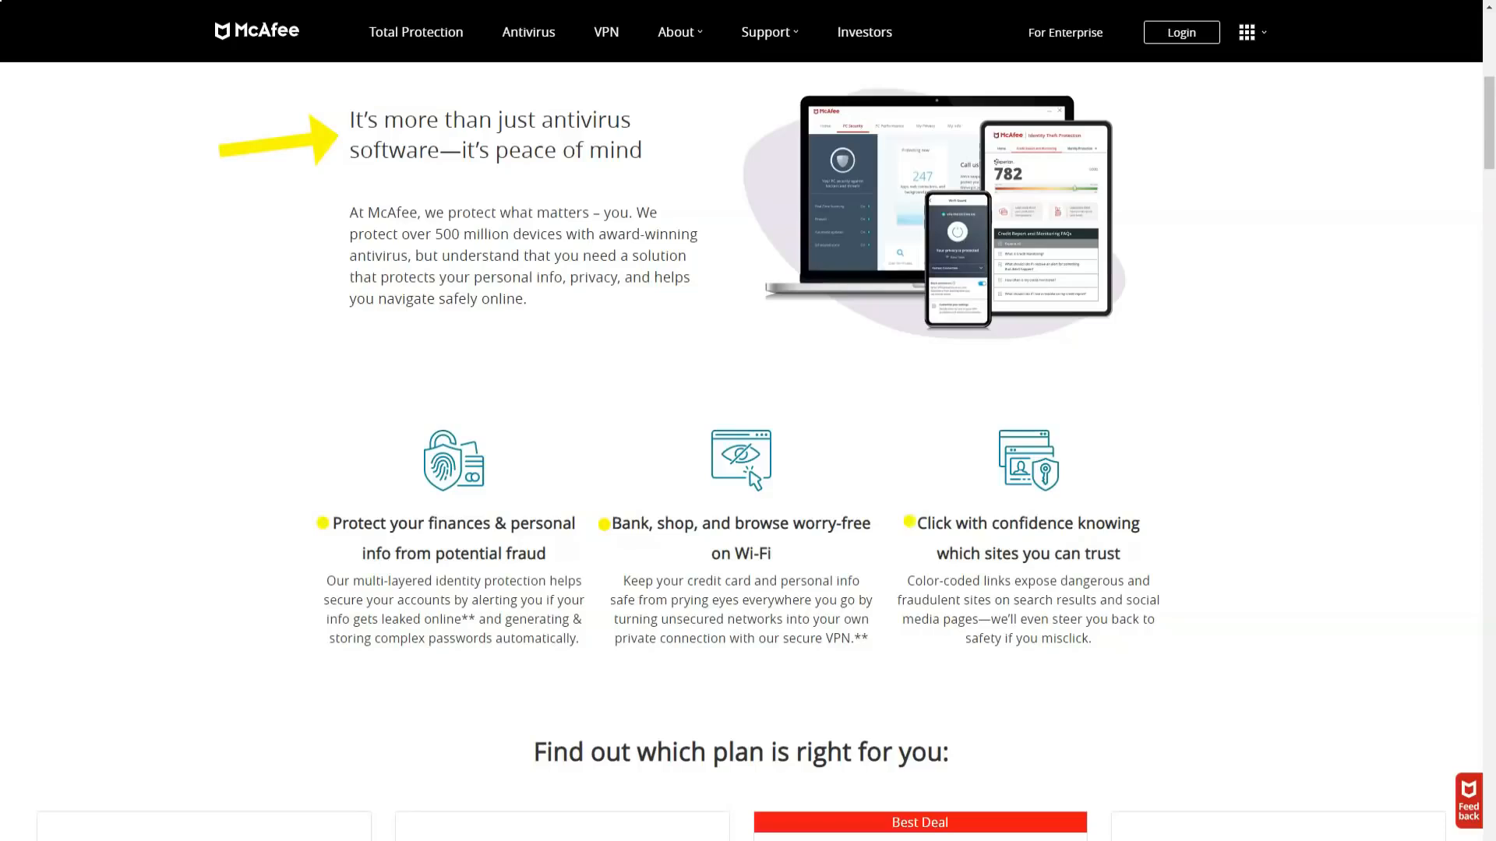
pyautogui.scroll(-3)
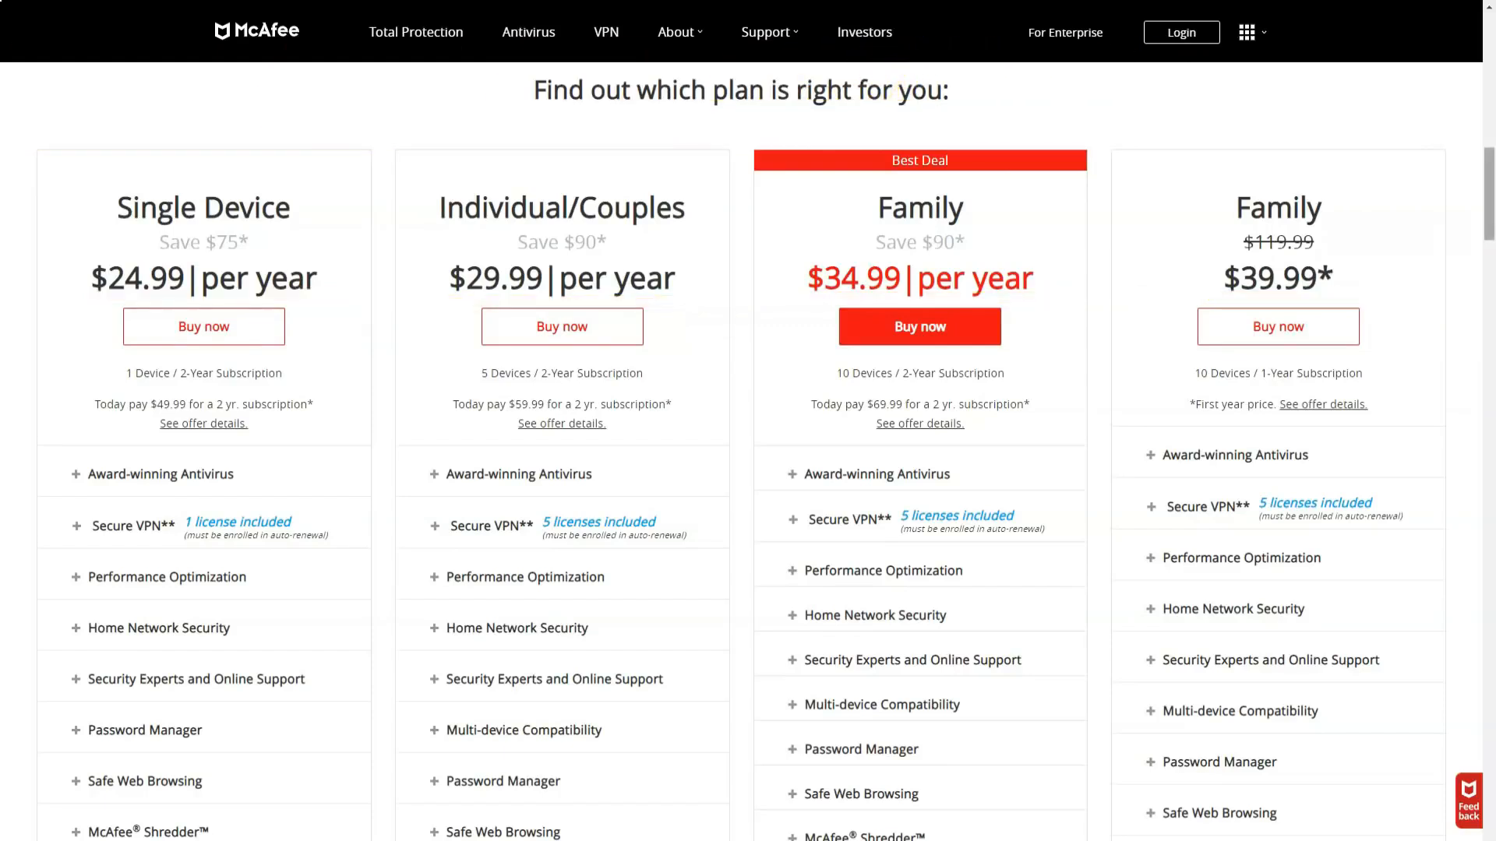
# Step: Expand the Award-winning Antivirus feature descriptions and scroll through the plan comparison down to Safe Family
pyautogui.click(160, 473)
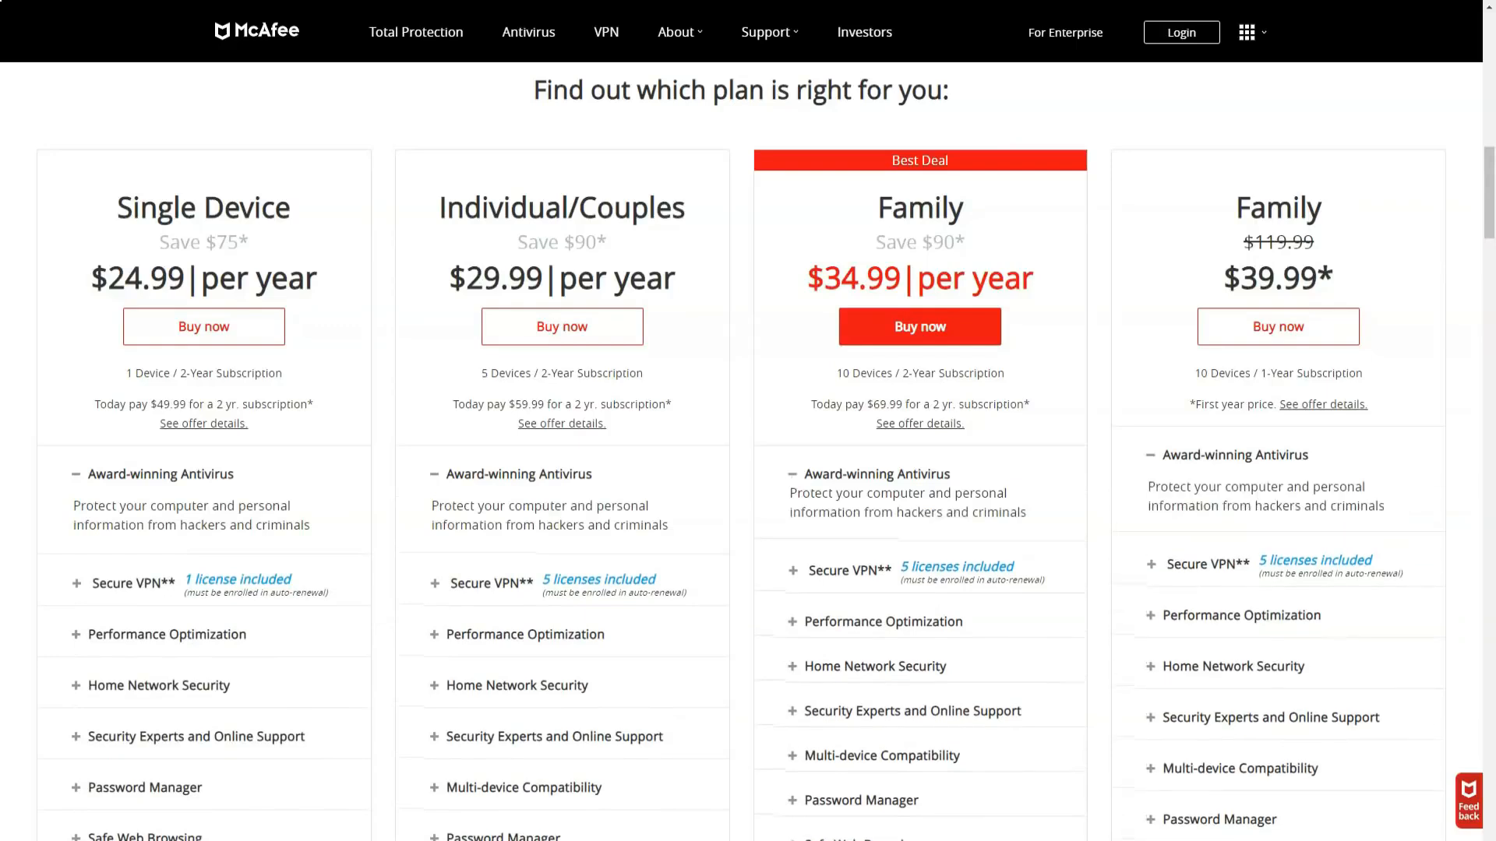
pyautogui.scroll(-3)
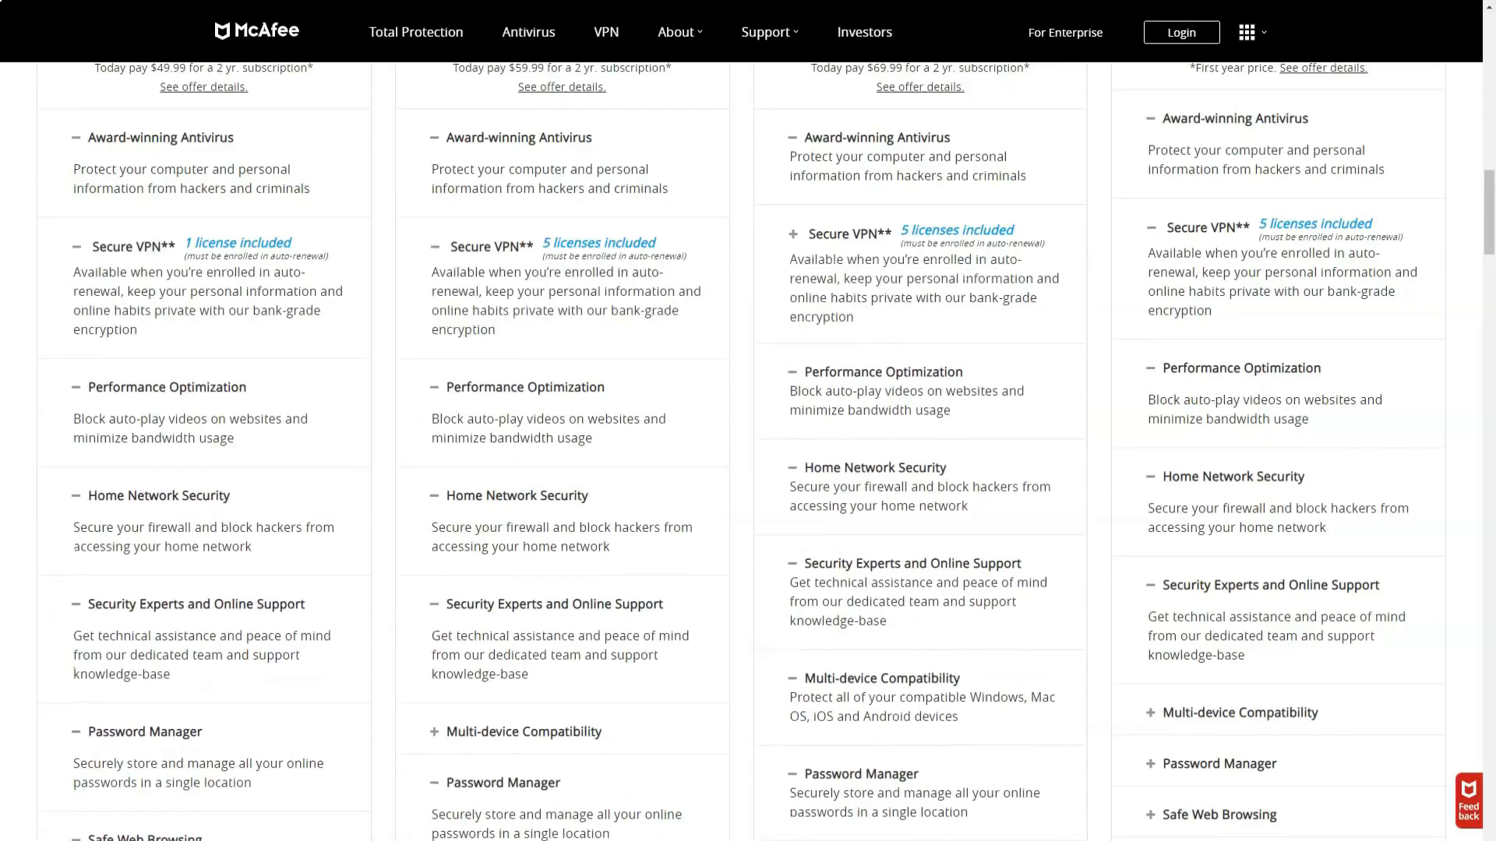
pyautogui.scroll(-3)
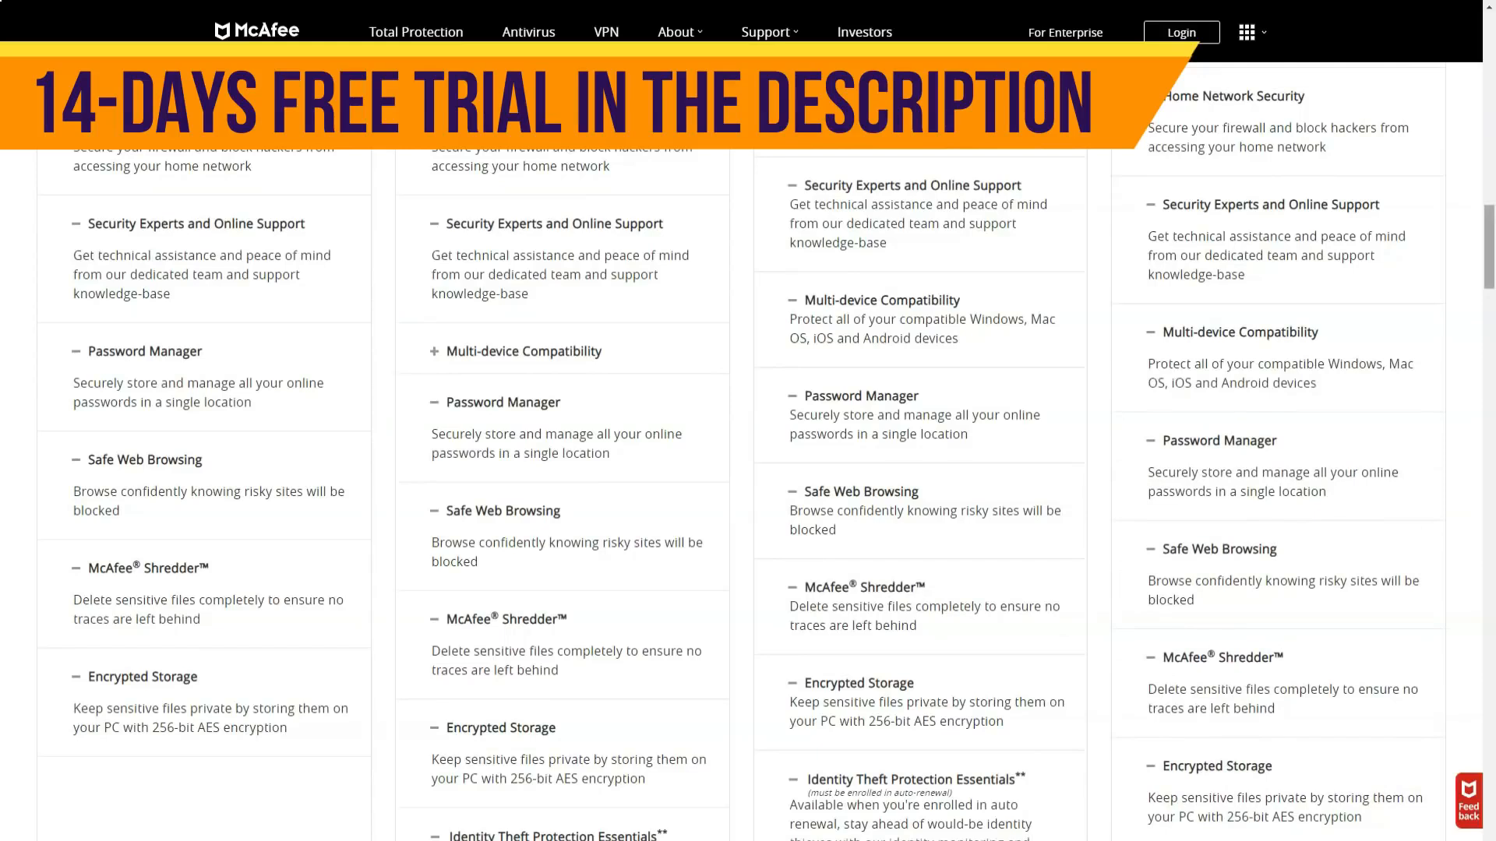
pyautogui.scroll(-3)
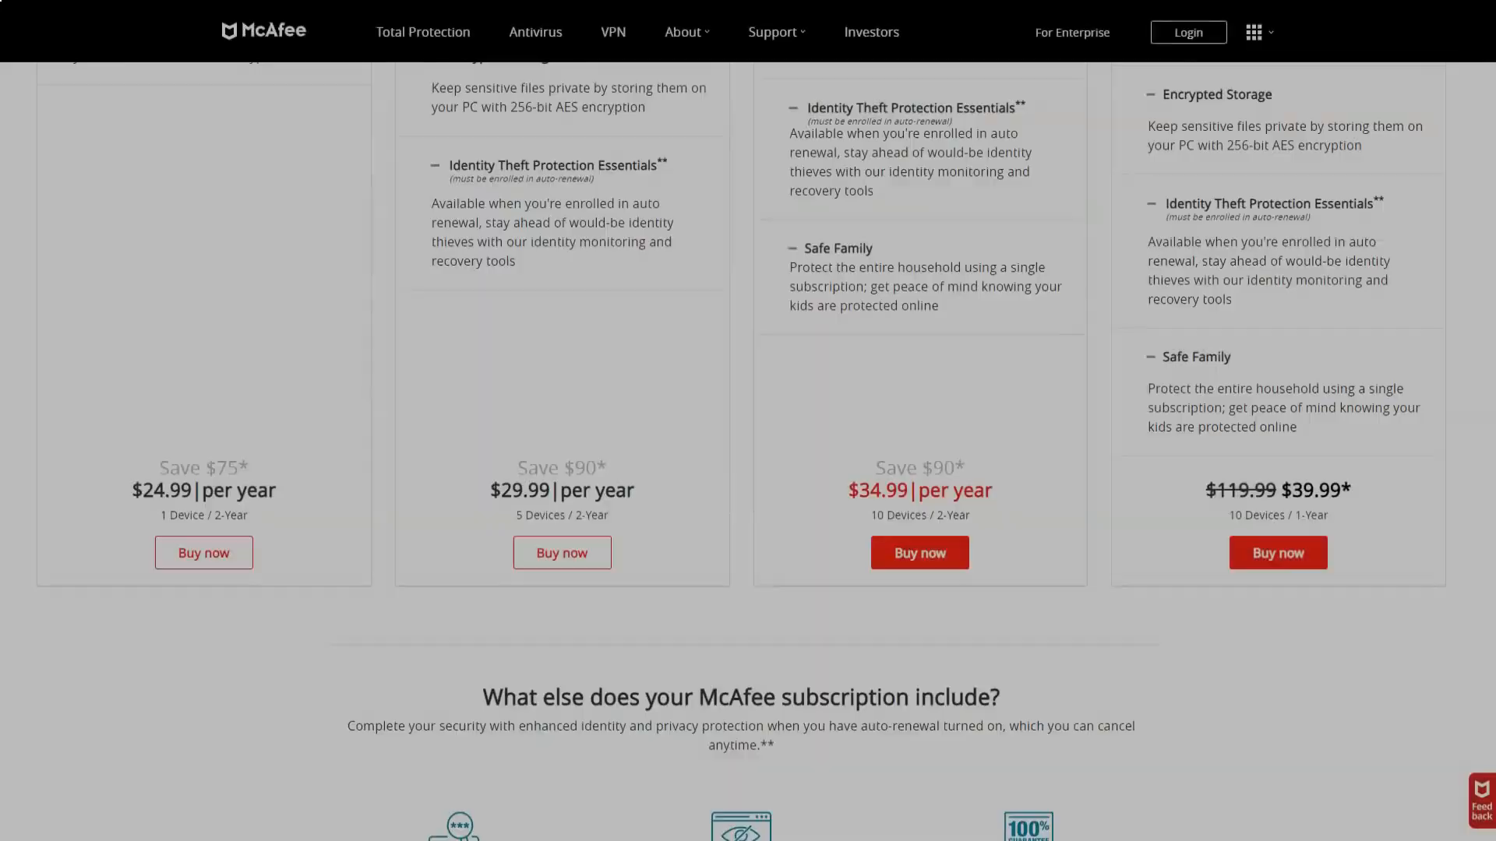
# Step: Scroll down the homepage to the Frequently Asked Questions on what McAfee Total Protection covers
pyautogui.scroll(-3)
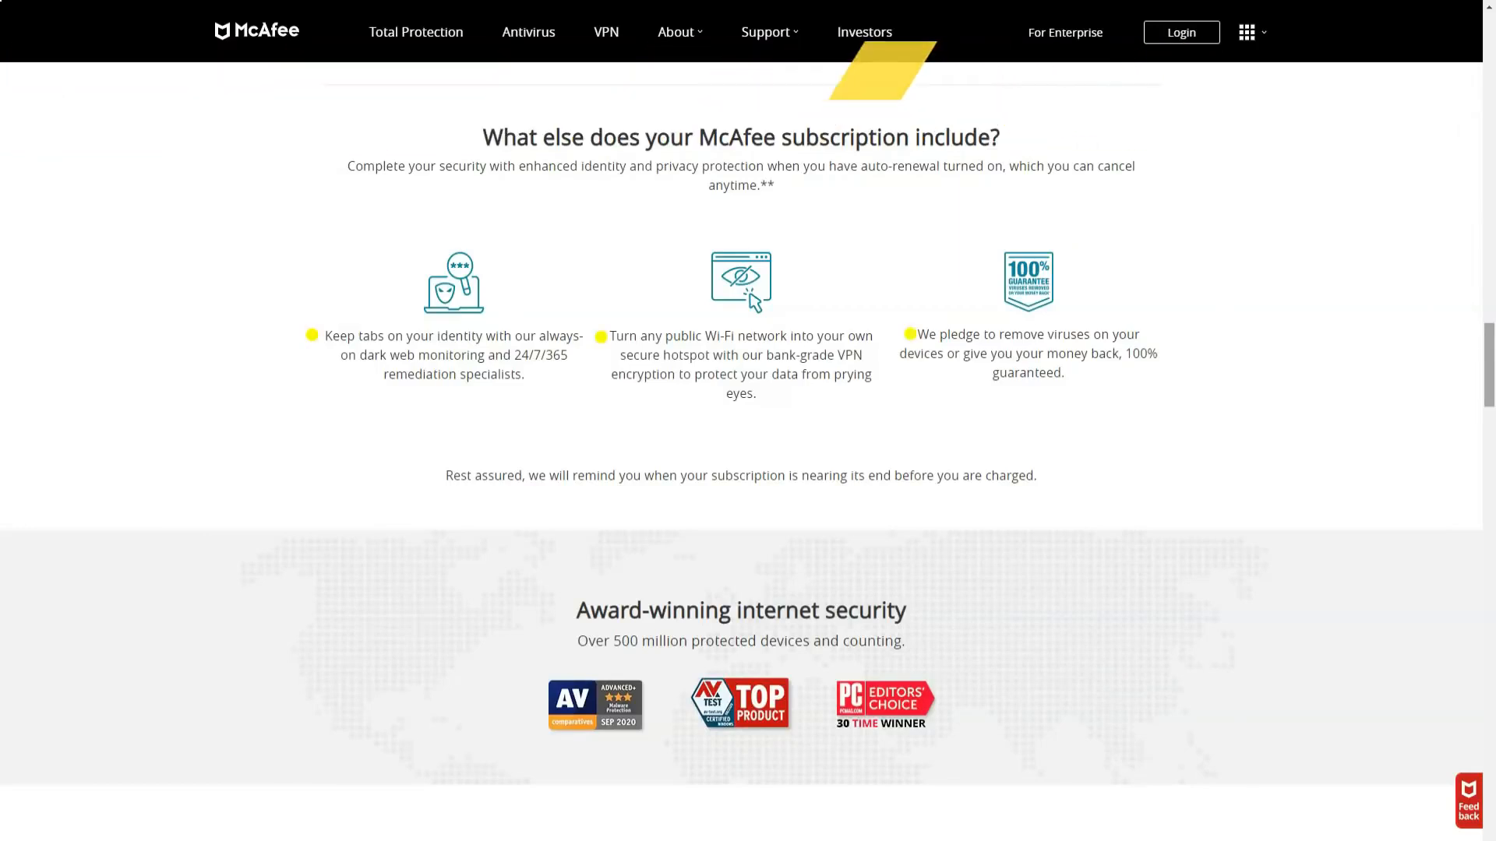
pyautogui.scroll(-3)
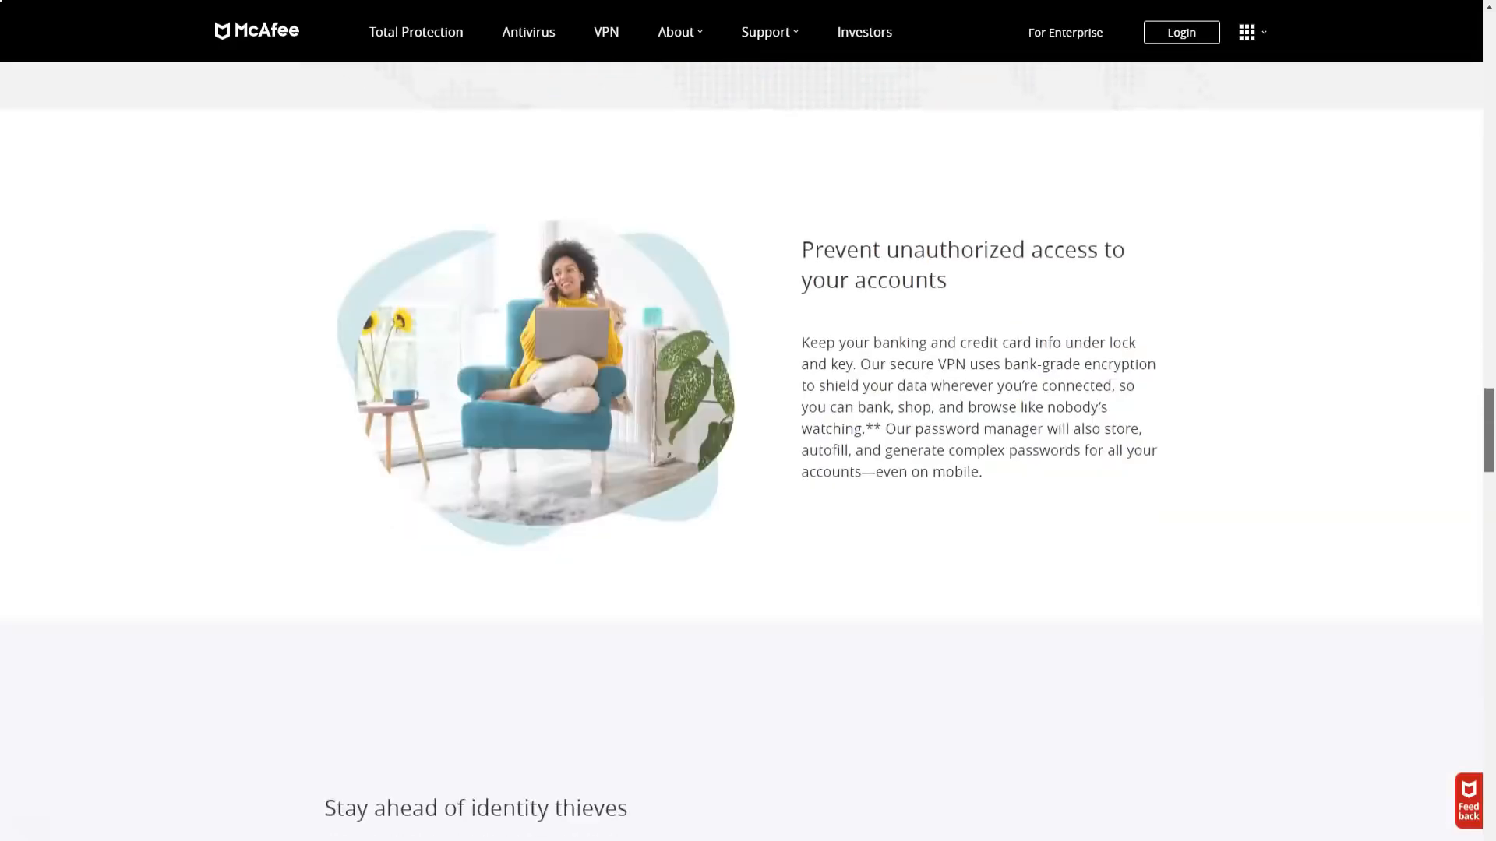
pyautogui.scroll(-3)
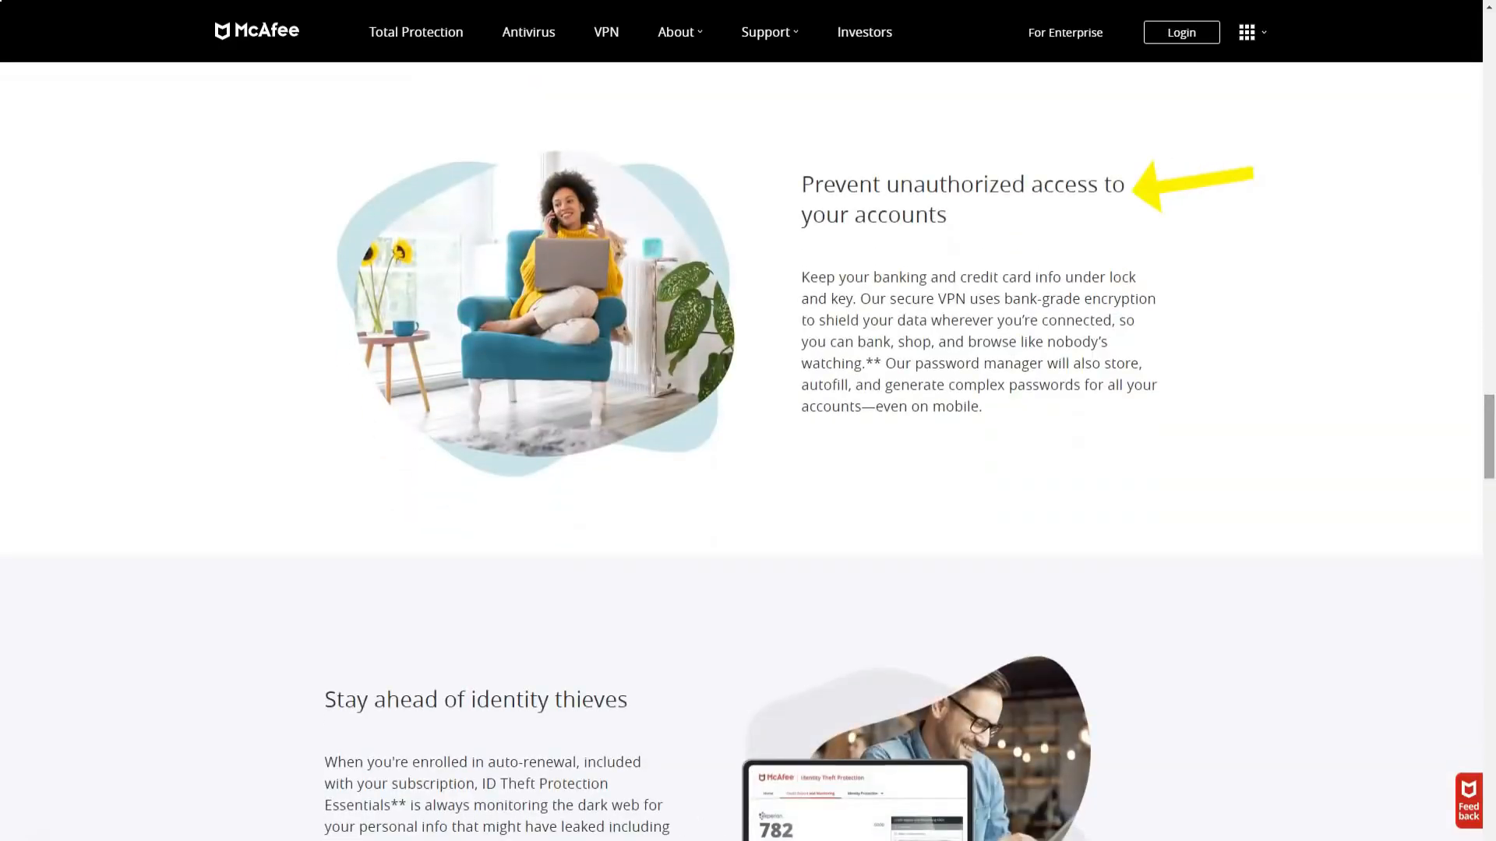
pyautogui.scroll(-3)
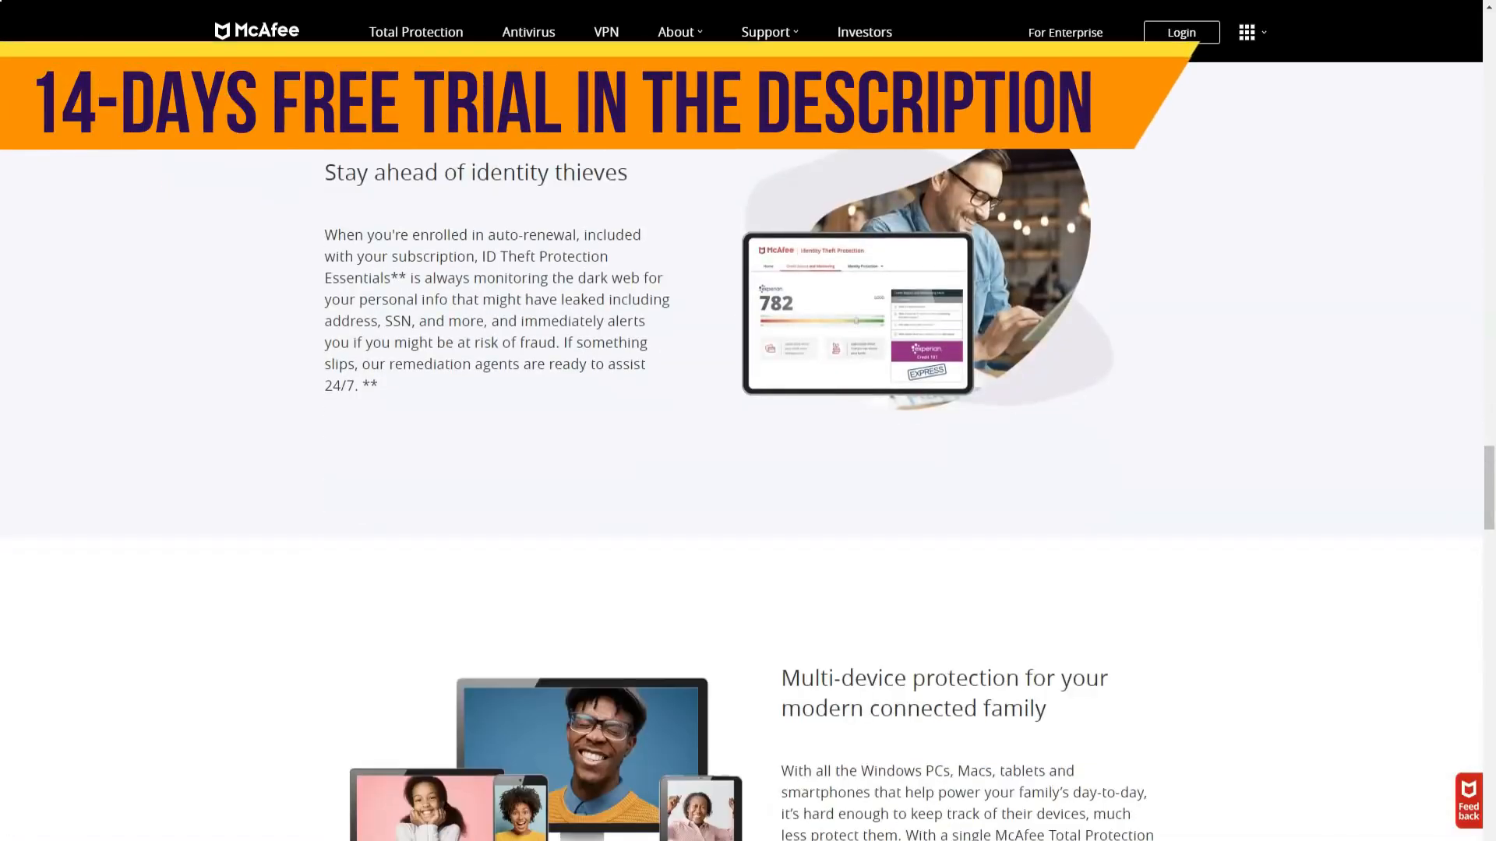
pyautogui.scroll(-3)
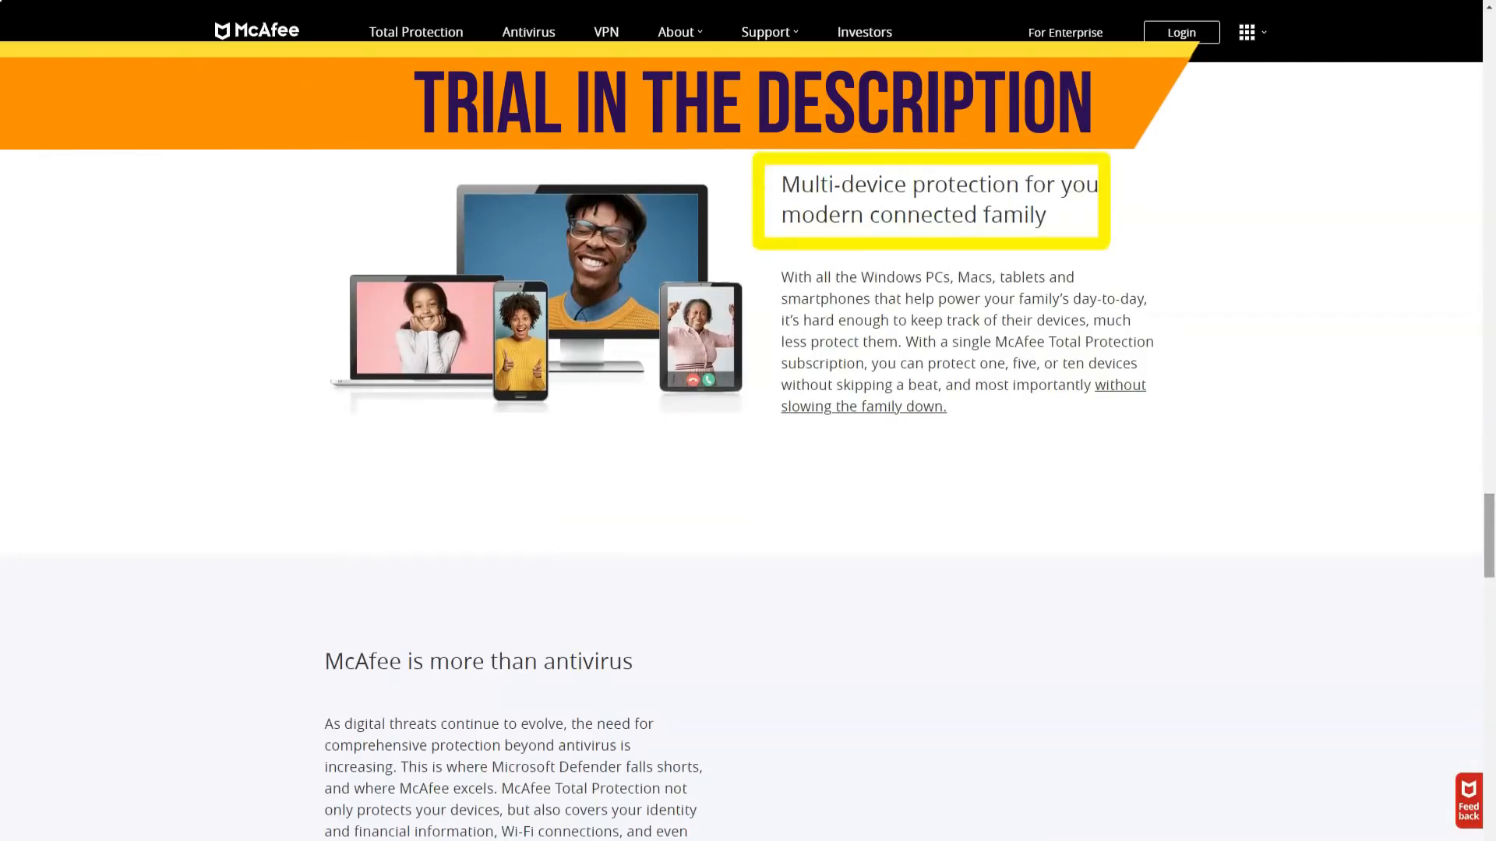
pyautogui.scroll(-3)
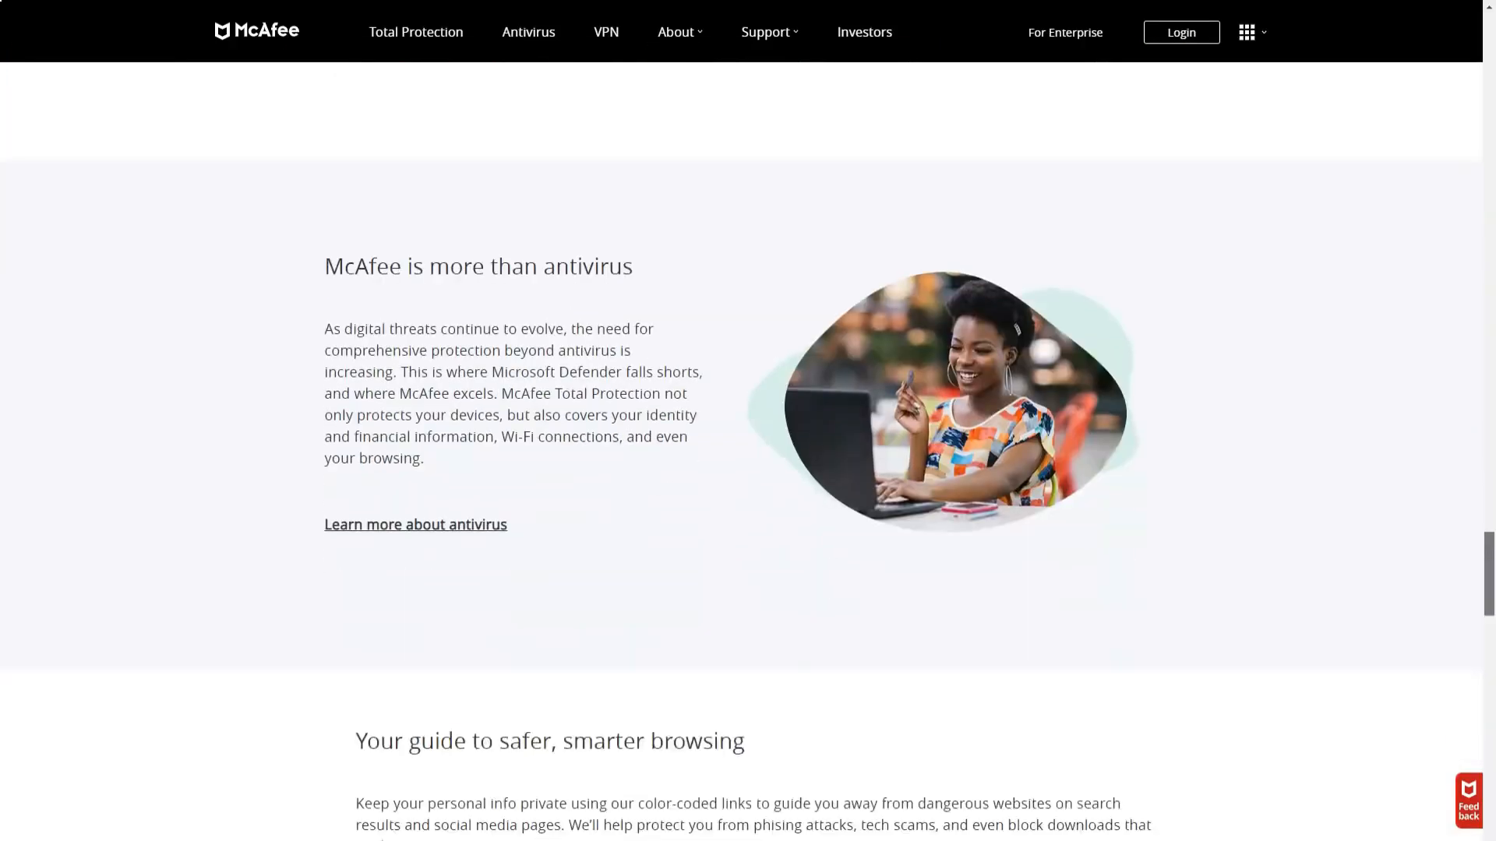
pyautogui.scroll(-3)
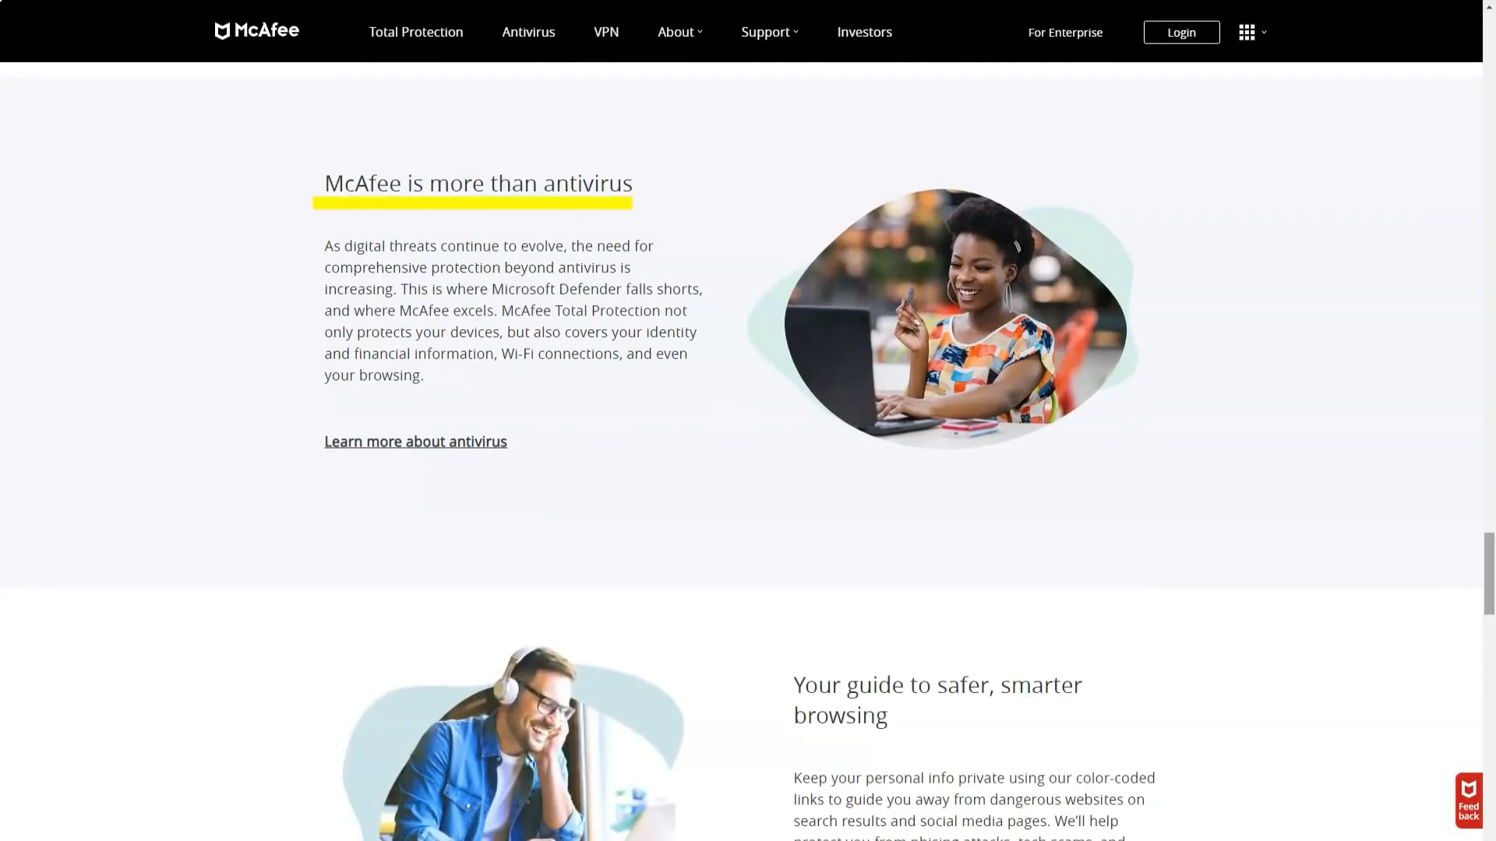
pyautogui.scroll(-3)
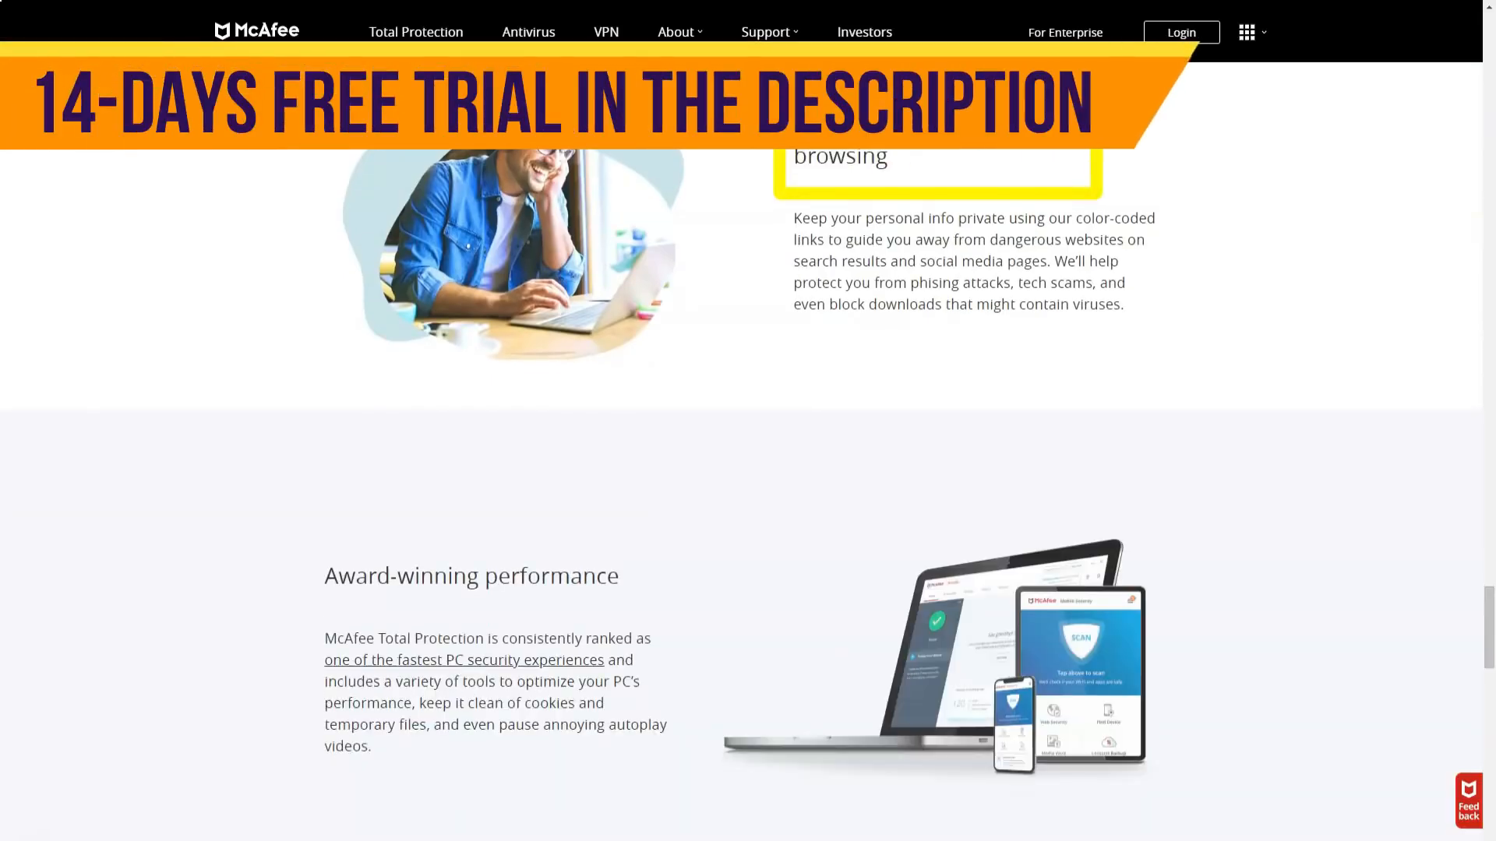
pyautogui.scroll(-3)
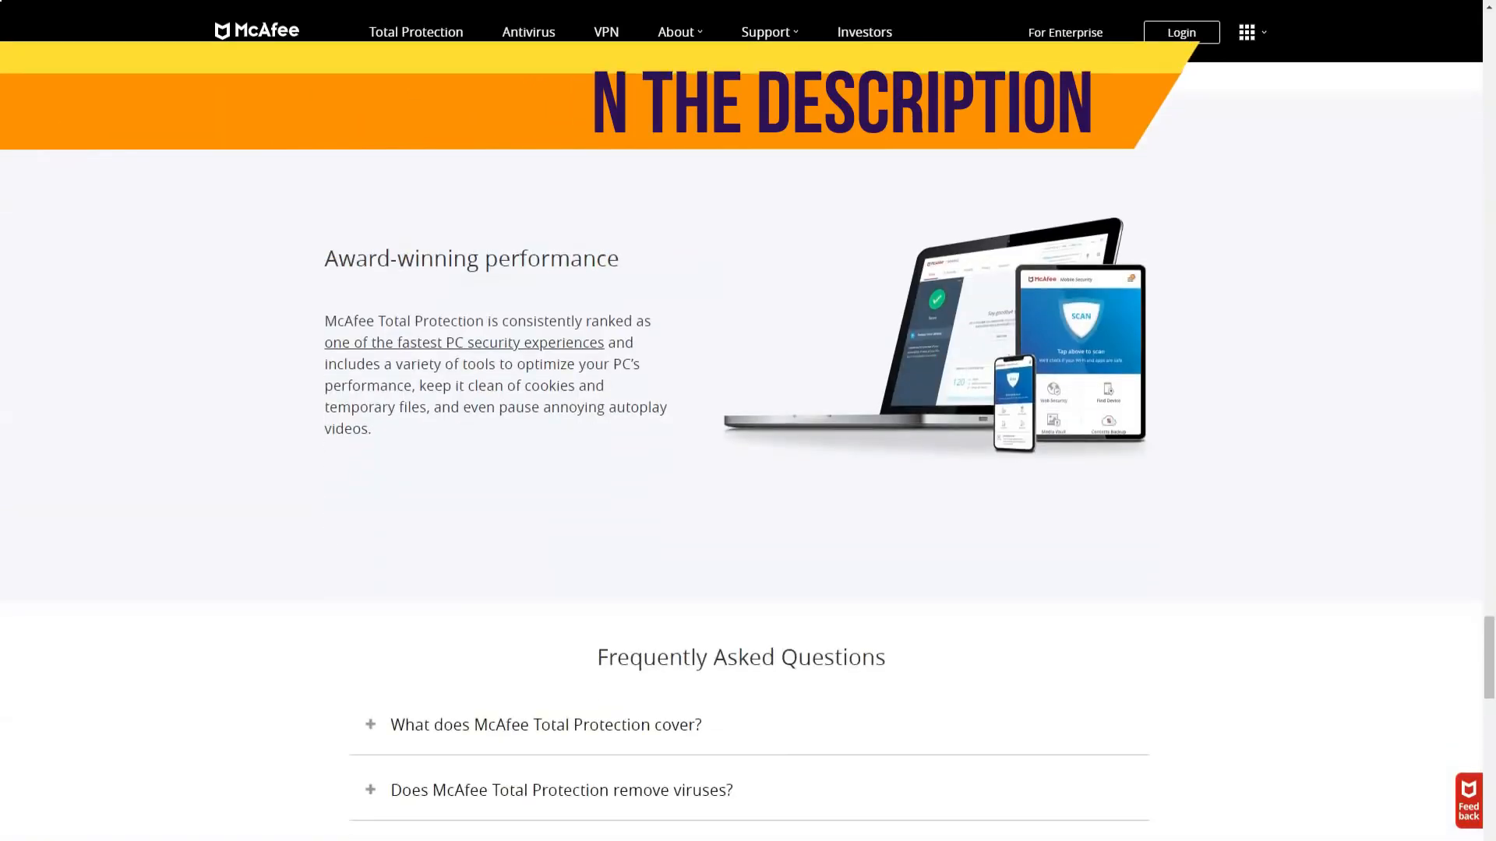
pyautogui.scroll(-3)
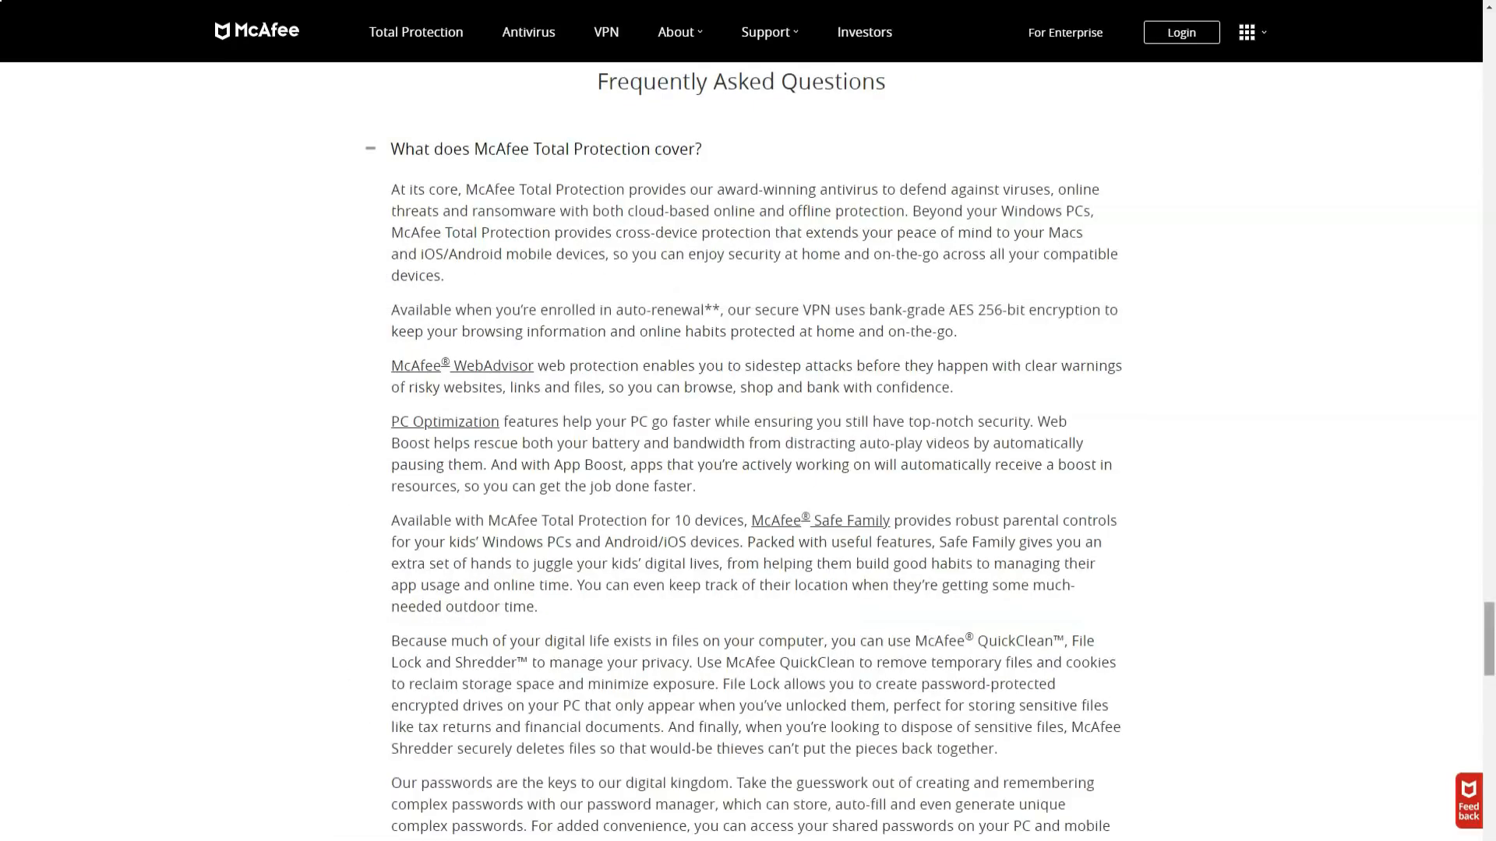
# Step: Expand the device-limit and automatic-renewal FAQ answers and play the embedded auto-renewal video
pyautogui.scroll(-3)
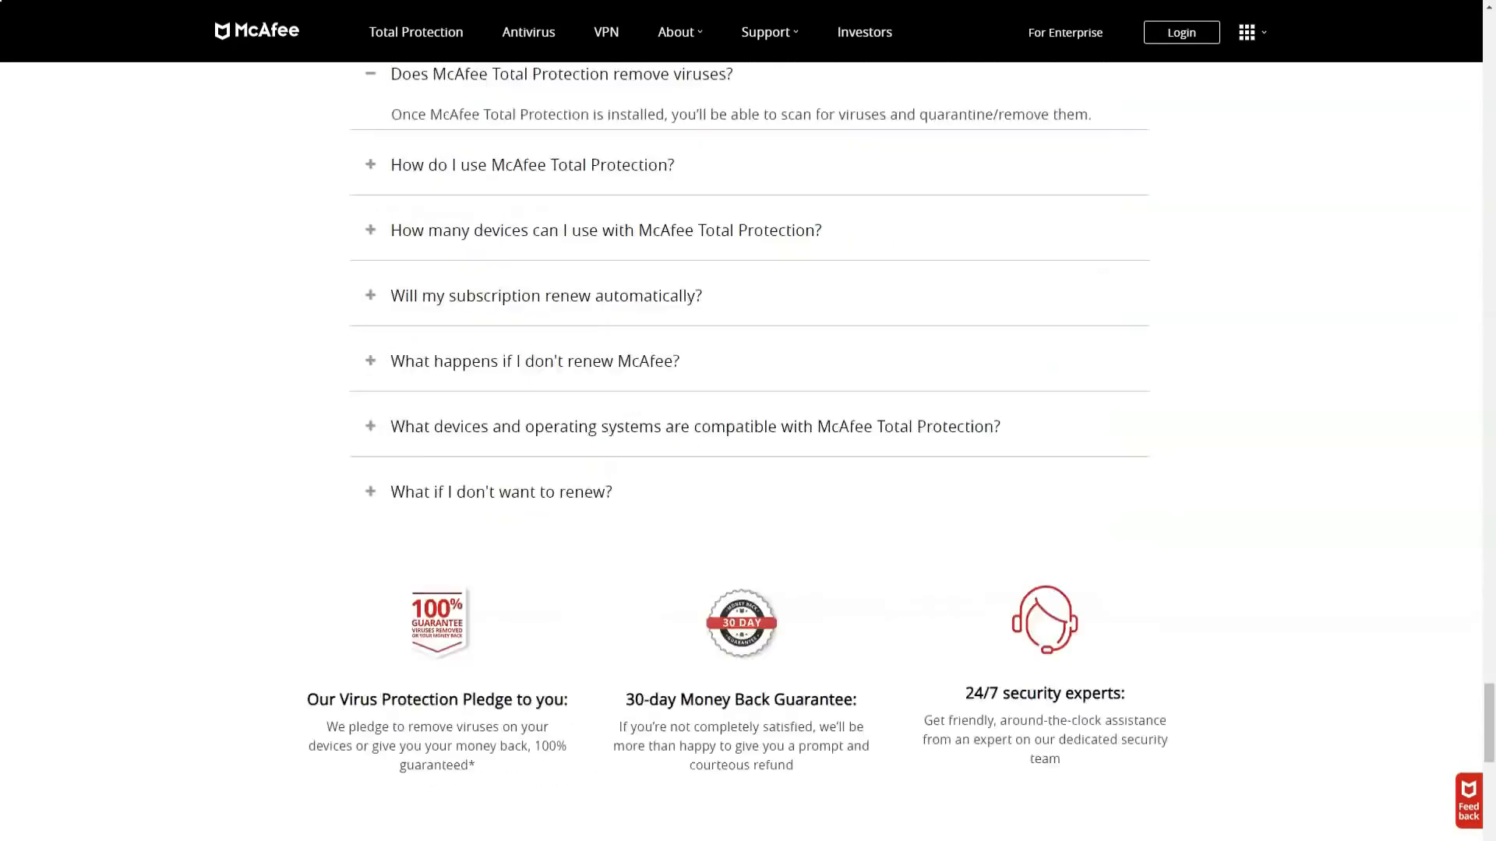
pyautogui.scroll(3)
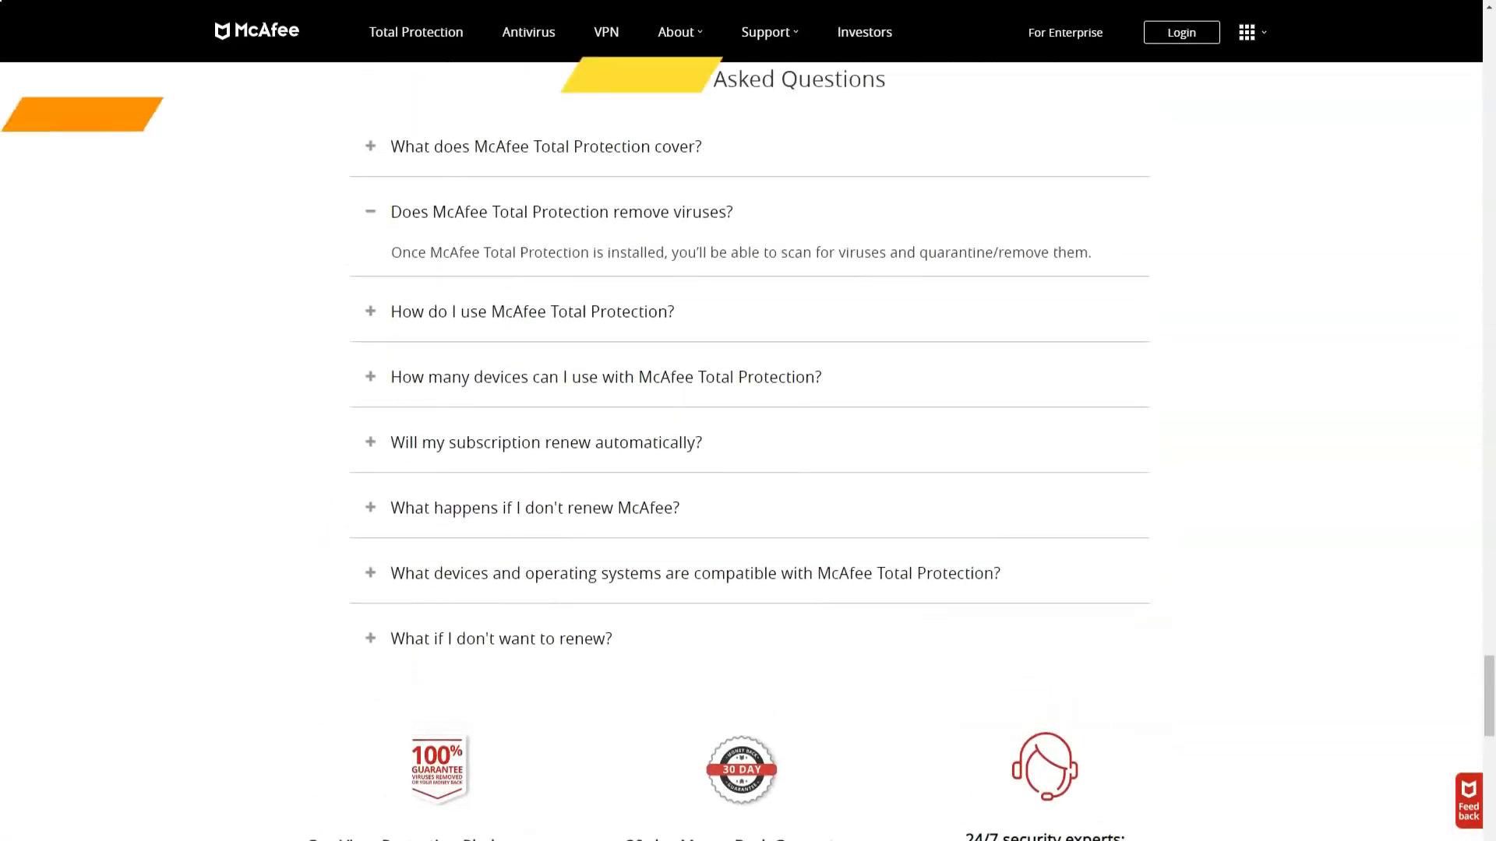
pyautogui.click(531, 312)
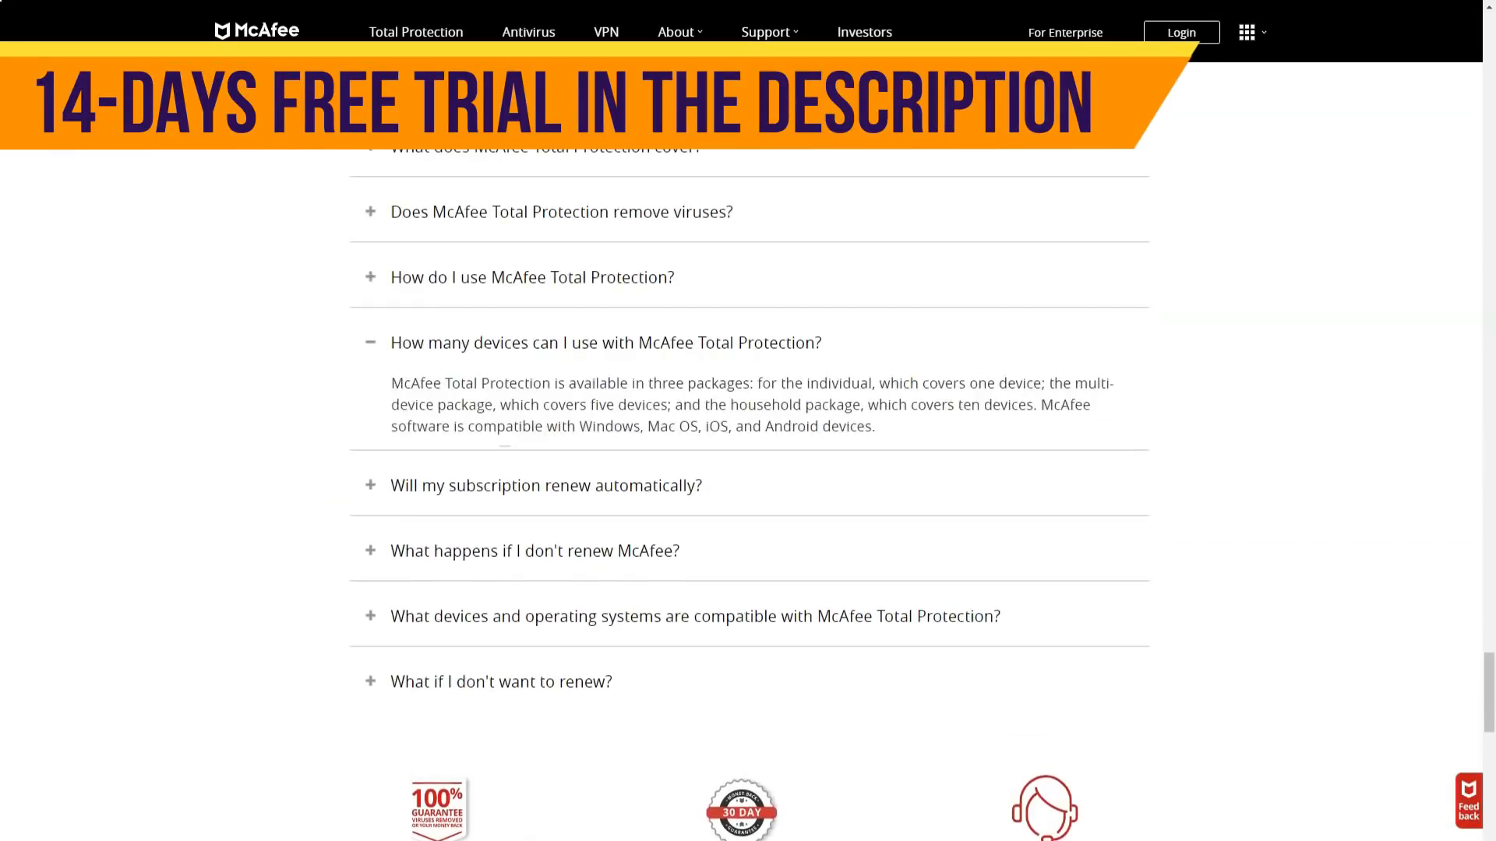
pyautogui.click(545, 486)
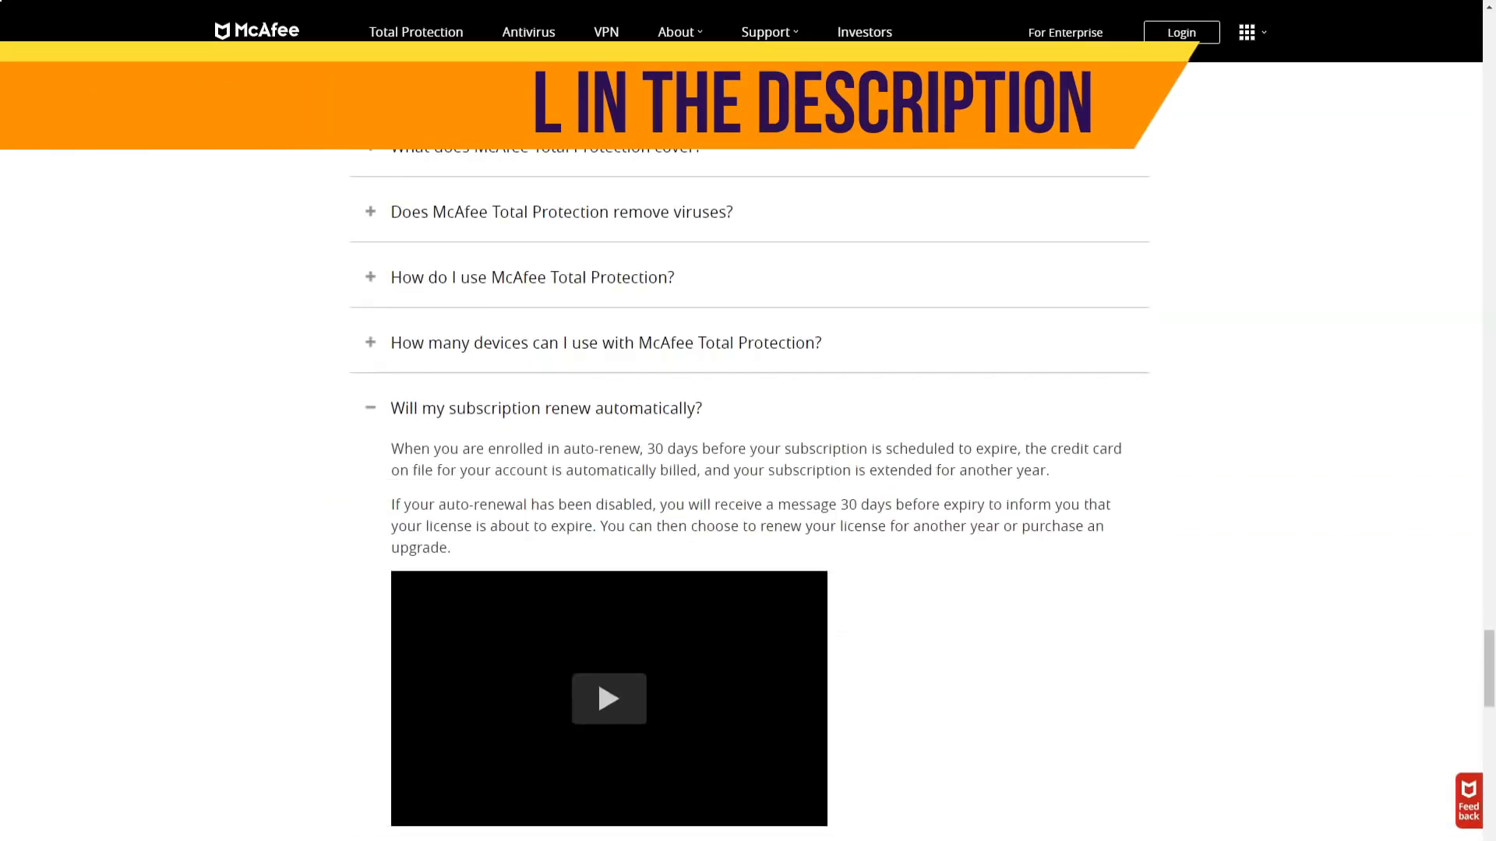
pyautogui.click(609, 698)
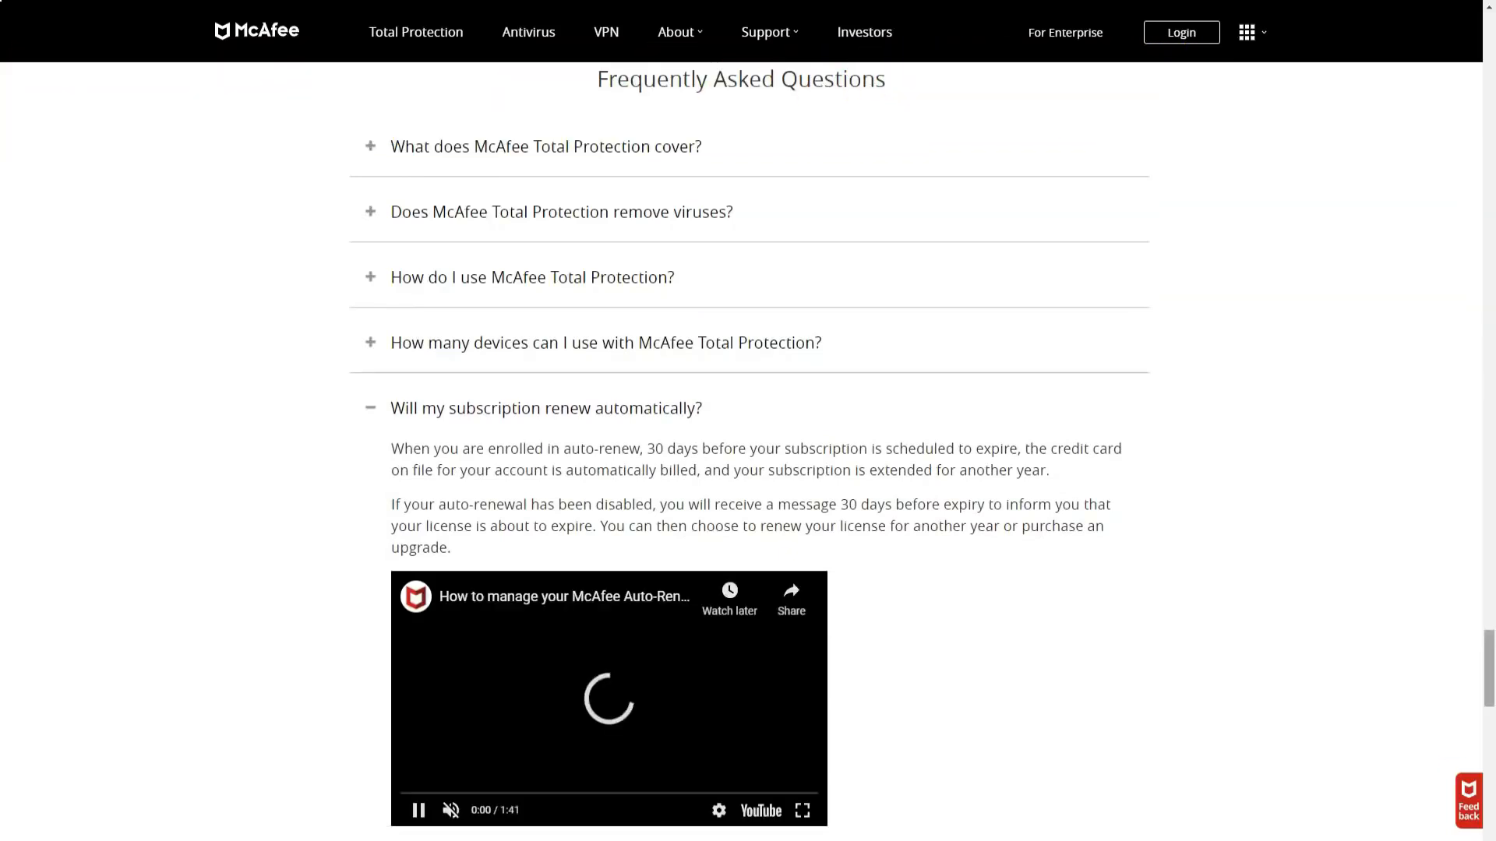
pyautogui.scroll(-3)
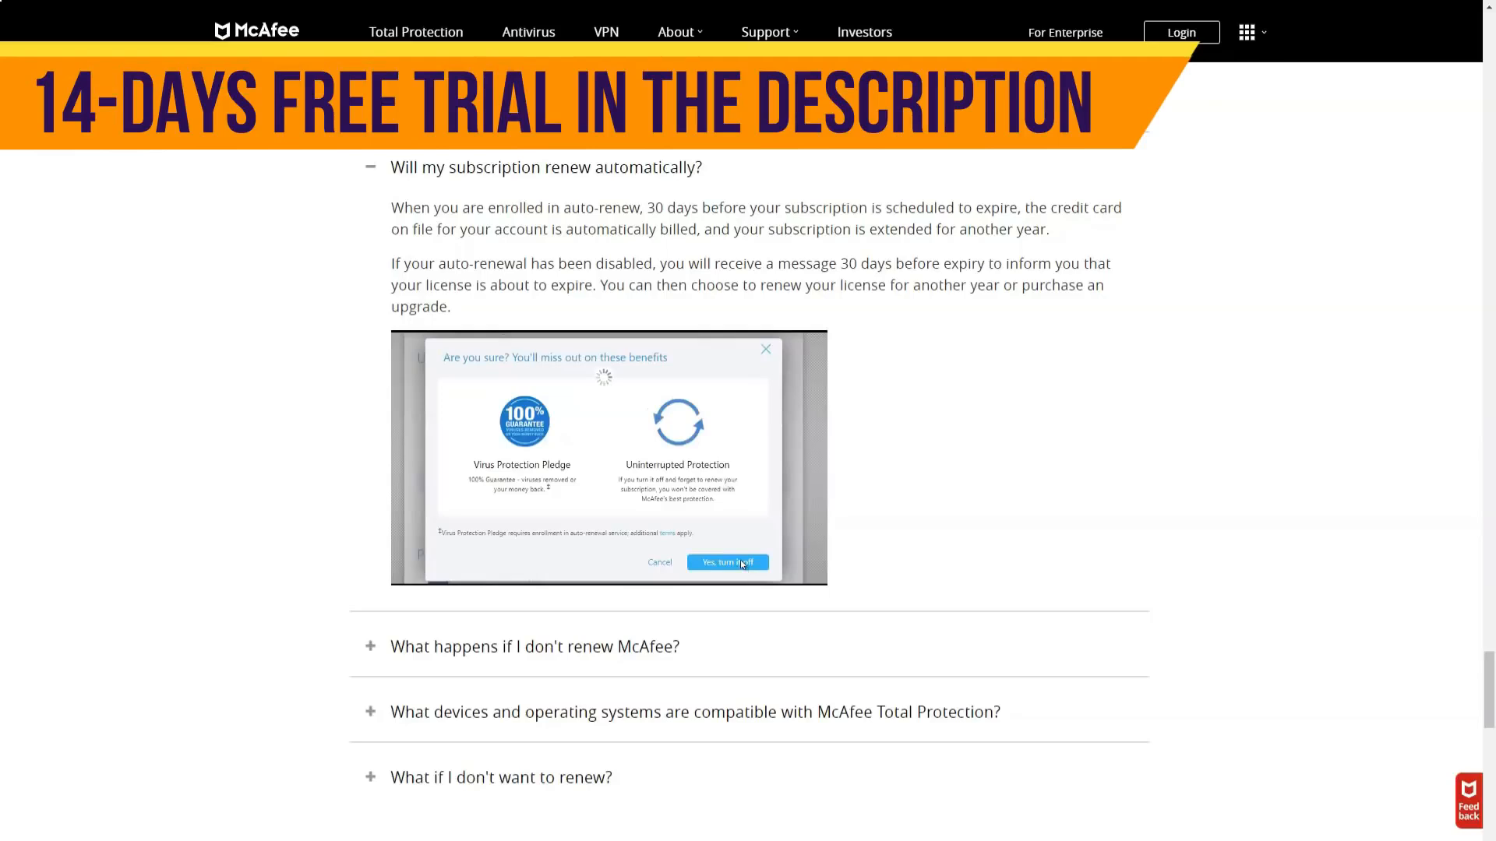
# Step: Expand the compatible devices and operating systems answer and return to the McAfee Antivirus $34.99 offer
pyautogui.click(728, 562)
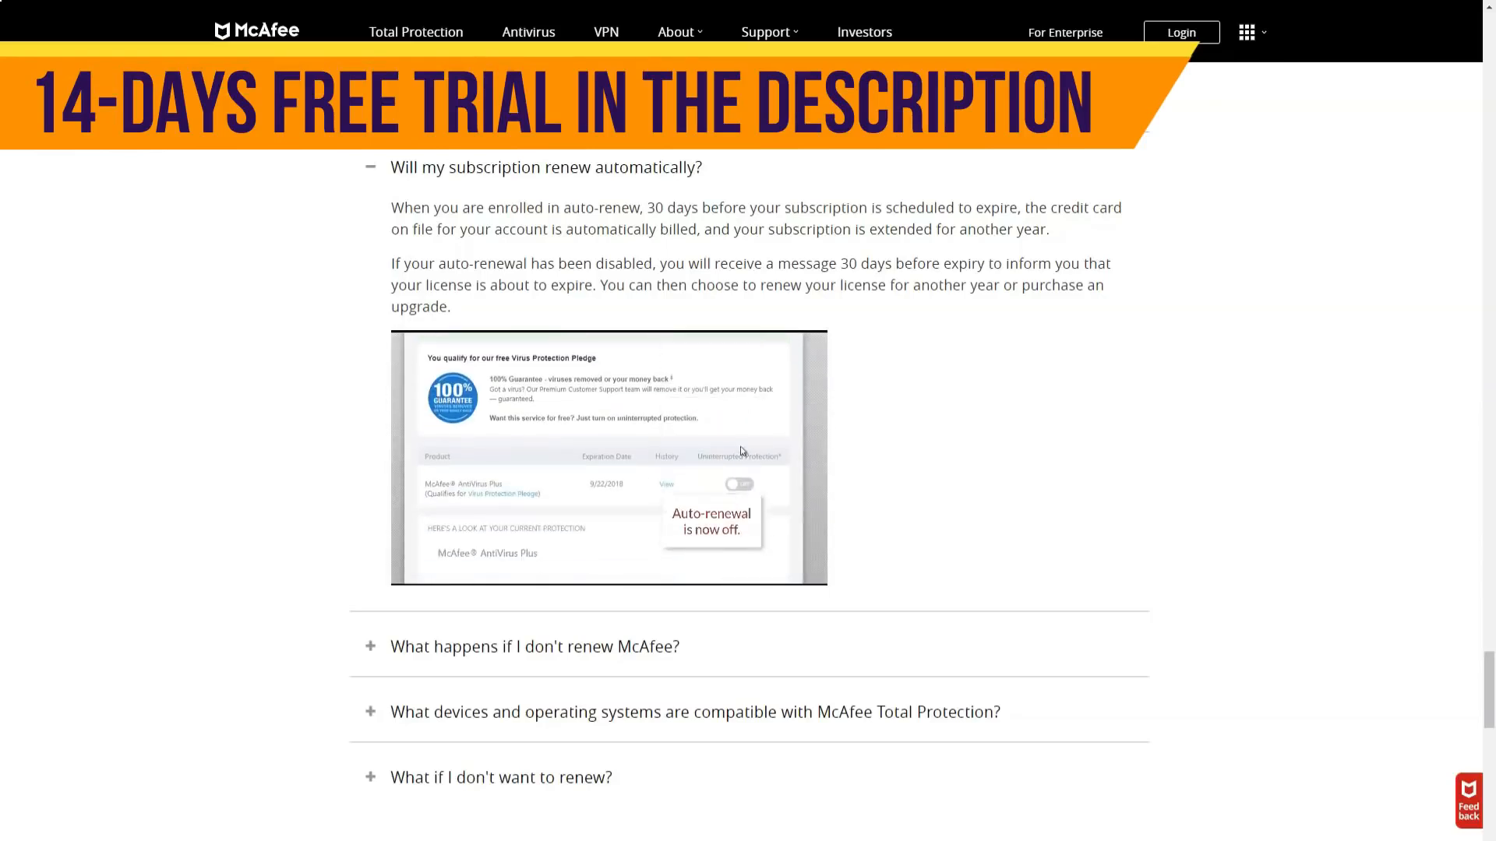
pyautogui.scroll(3)
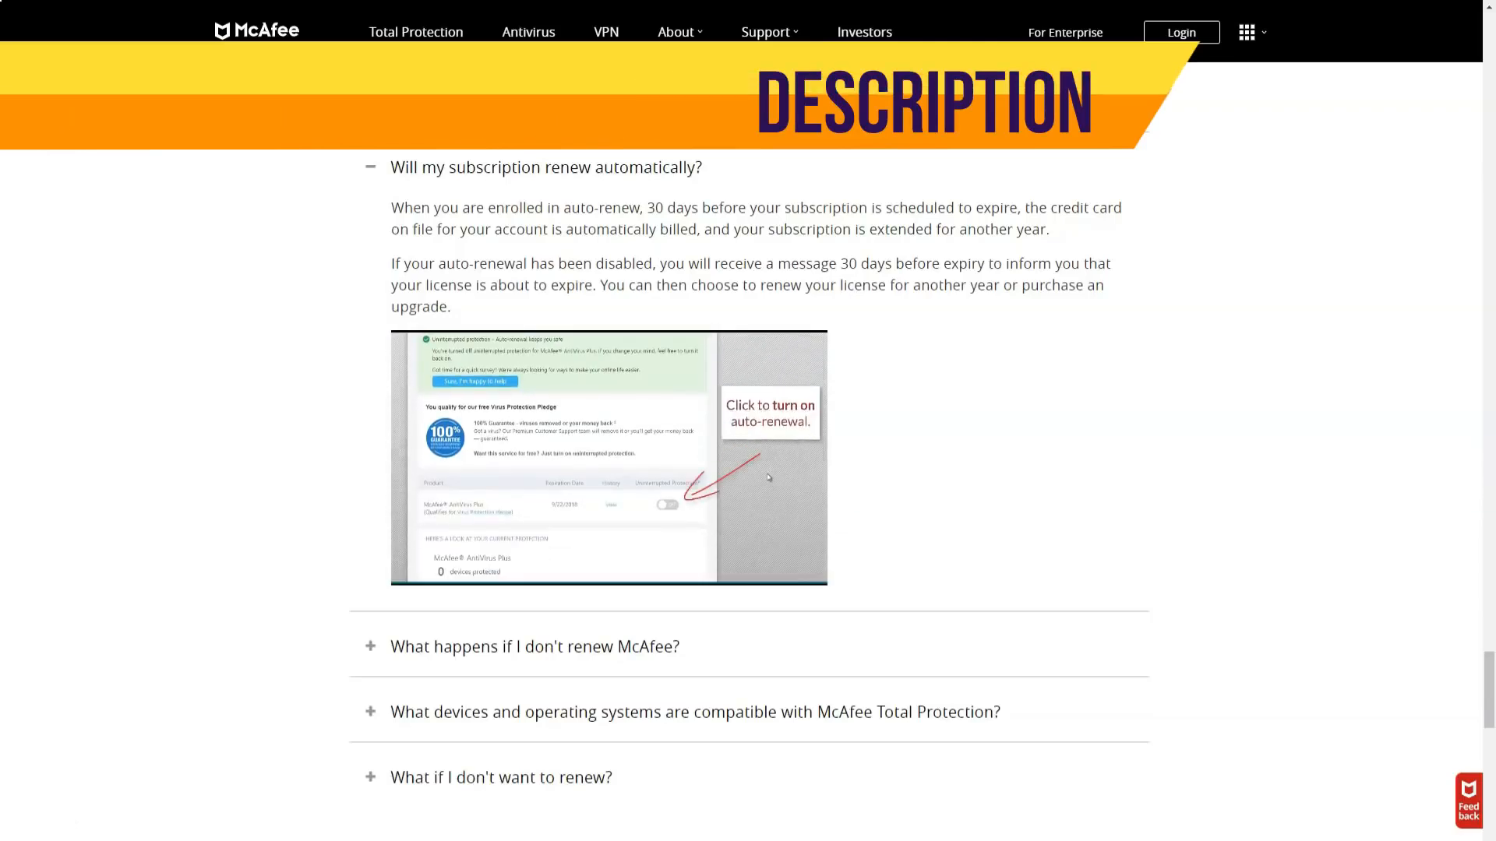
pyautogui.scroll(3)
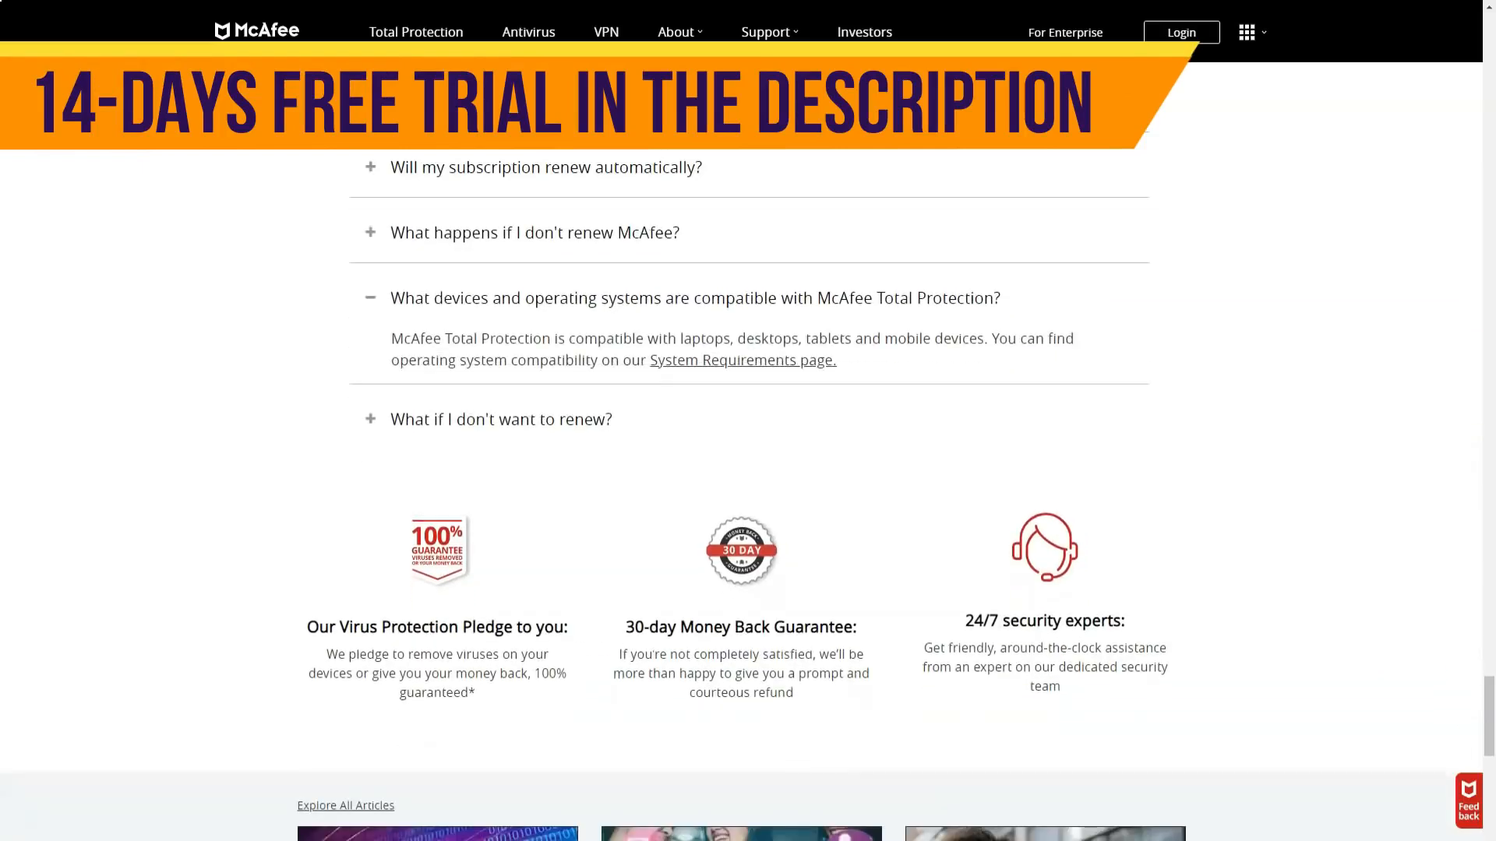
pyautogui.scroll(-3)
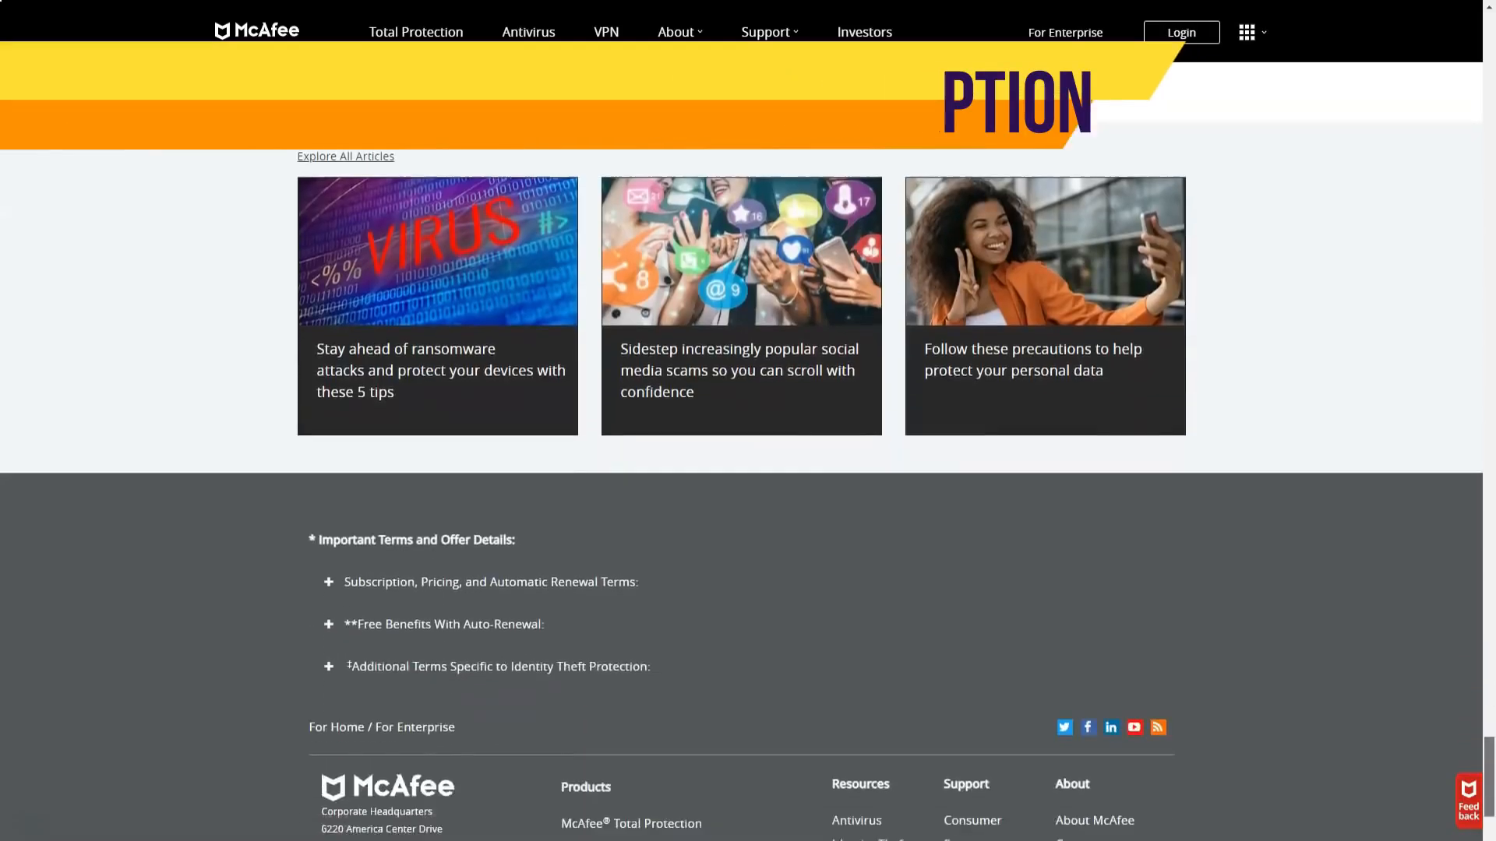
pyautogui.scroll(3)
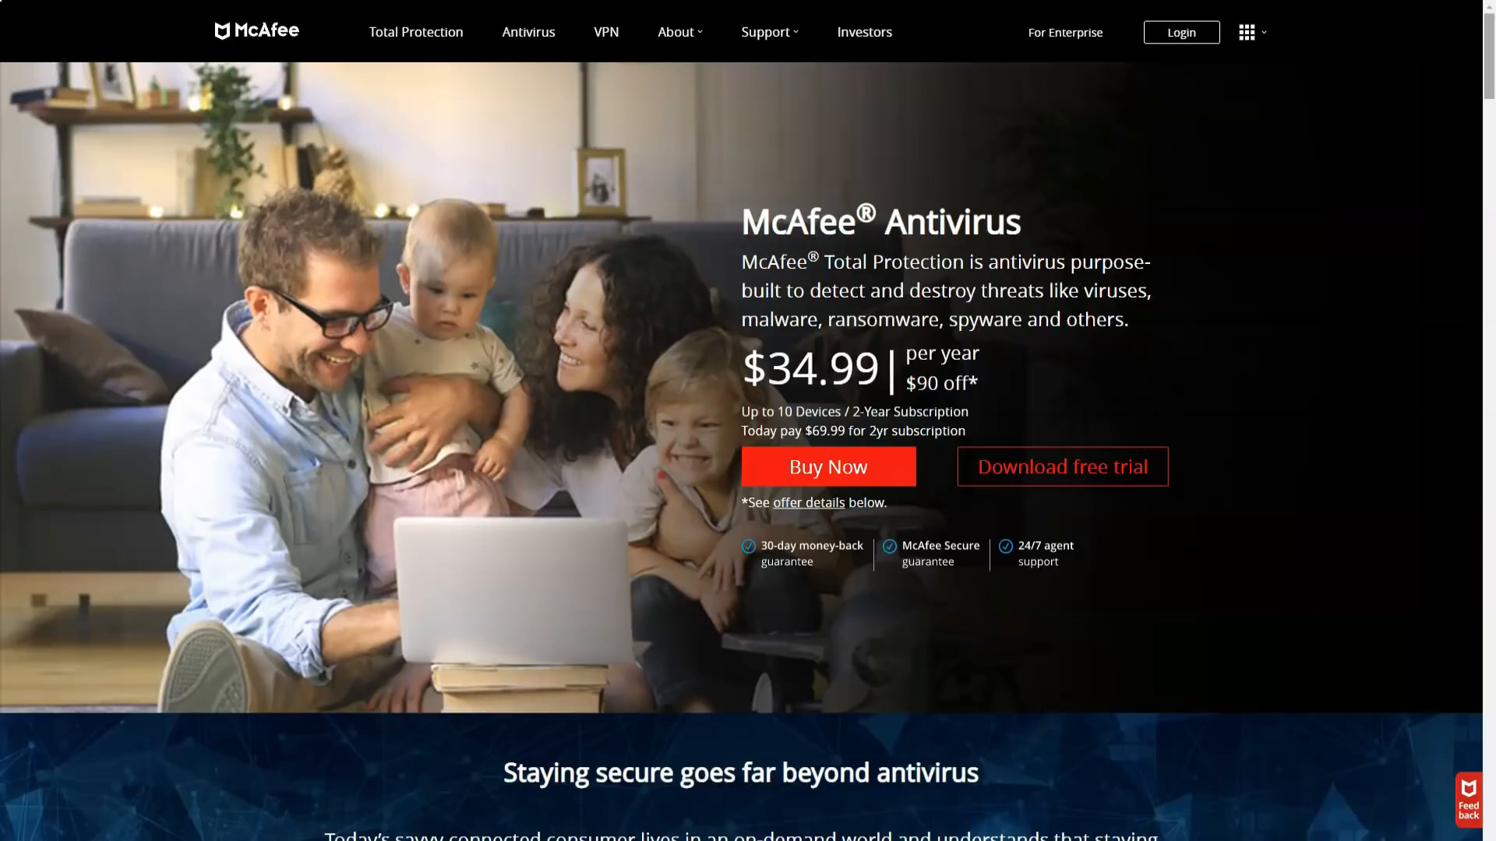
# Step: Scroll the Antivirus page past the article list and Protecting your data to Free vs paid antivirus
pyautogui.scroll(-3)
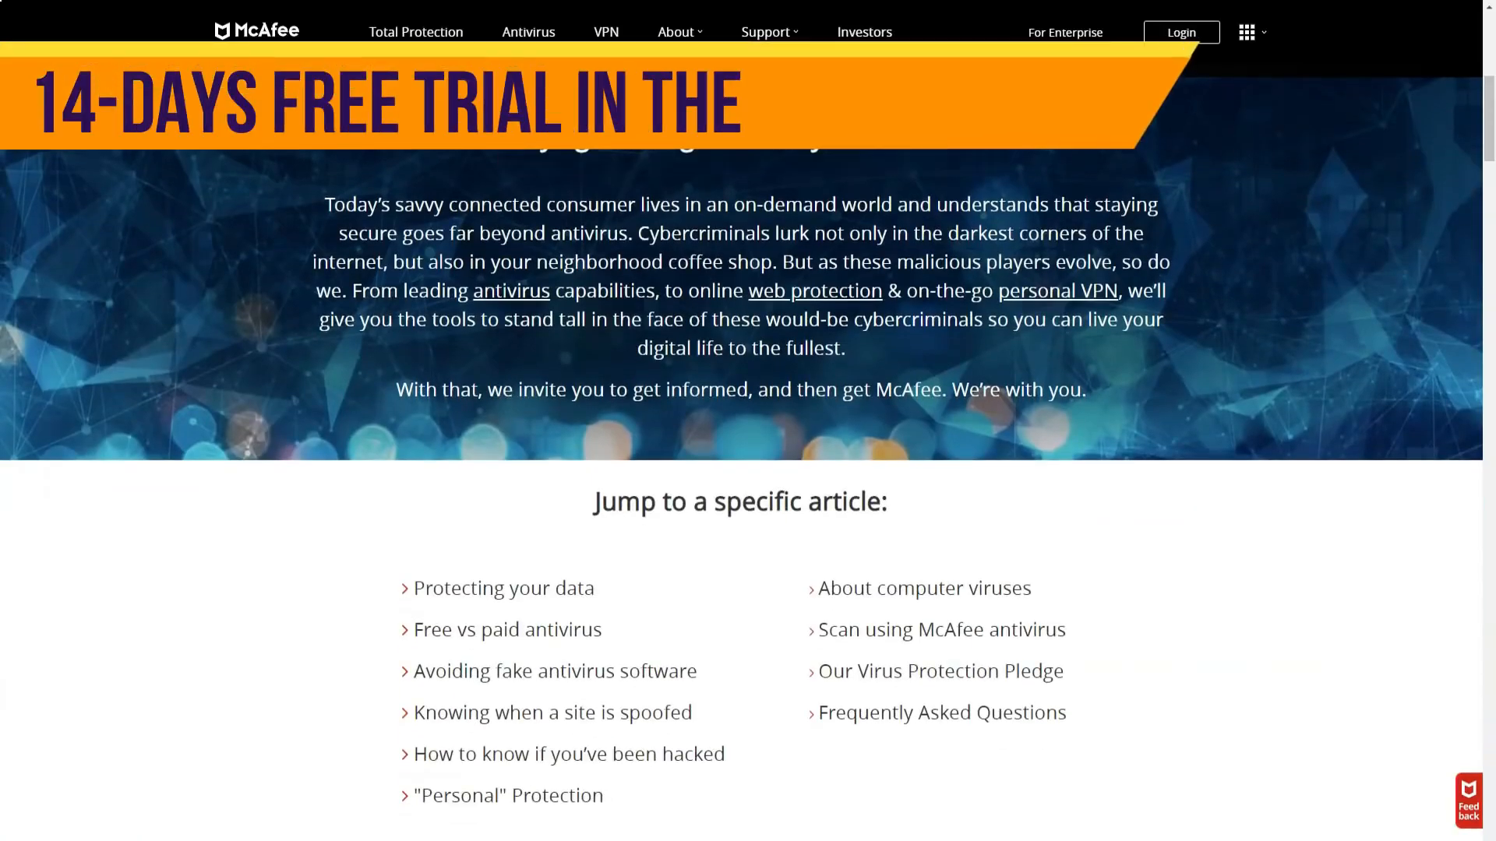
pyautogui.scroll(-3)
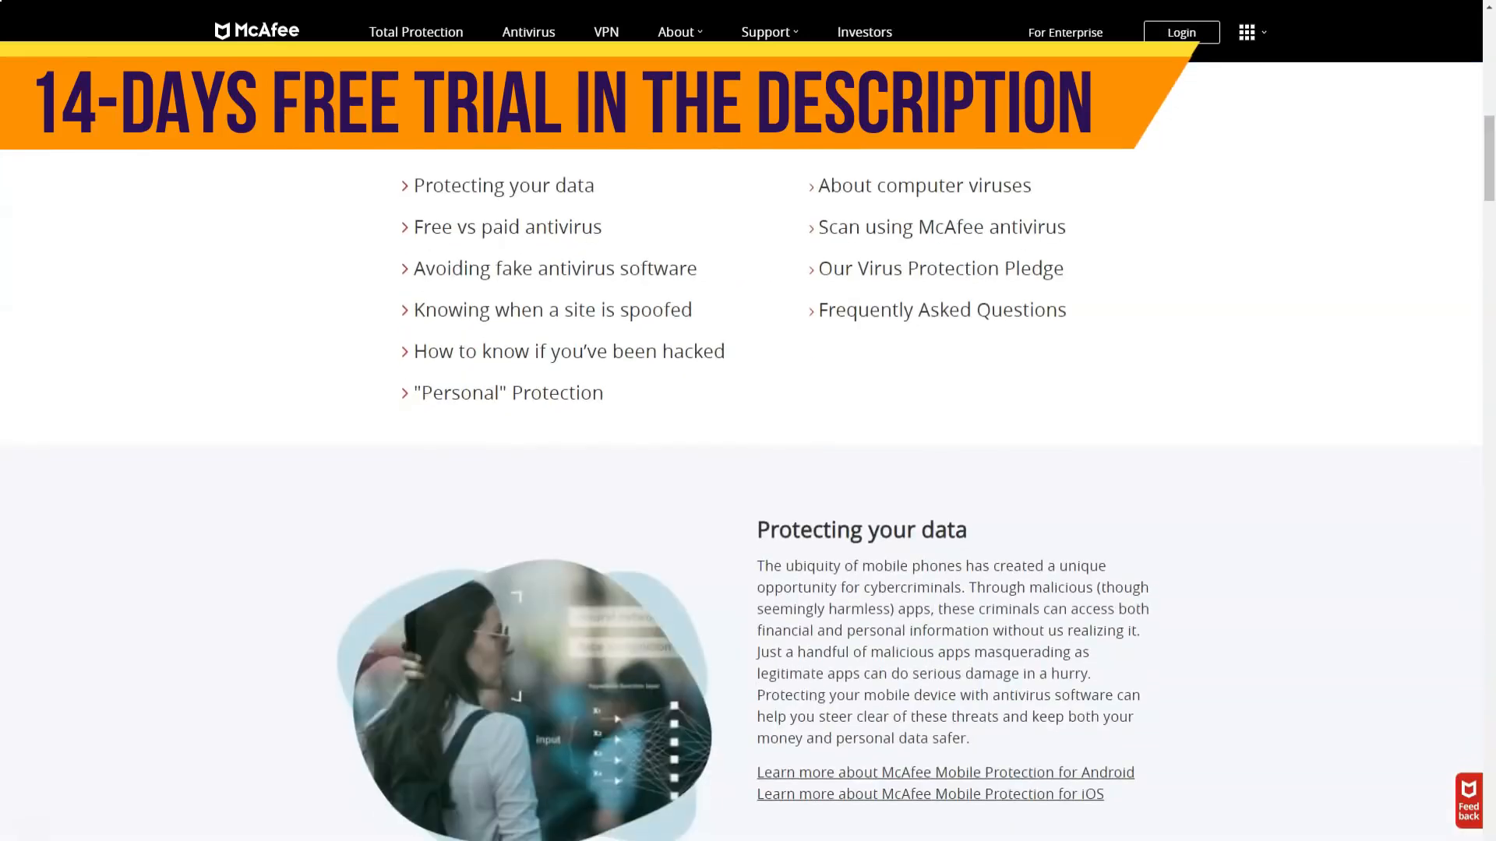
pyautogui.scroll(-3)
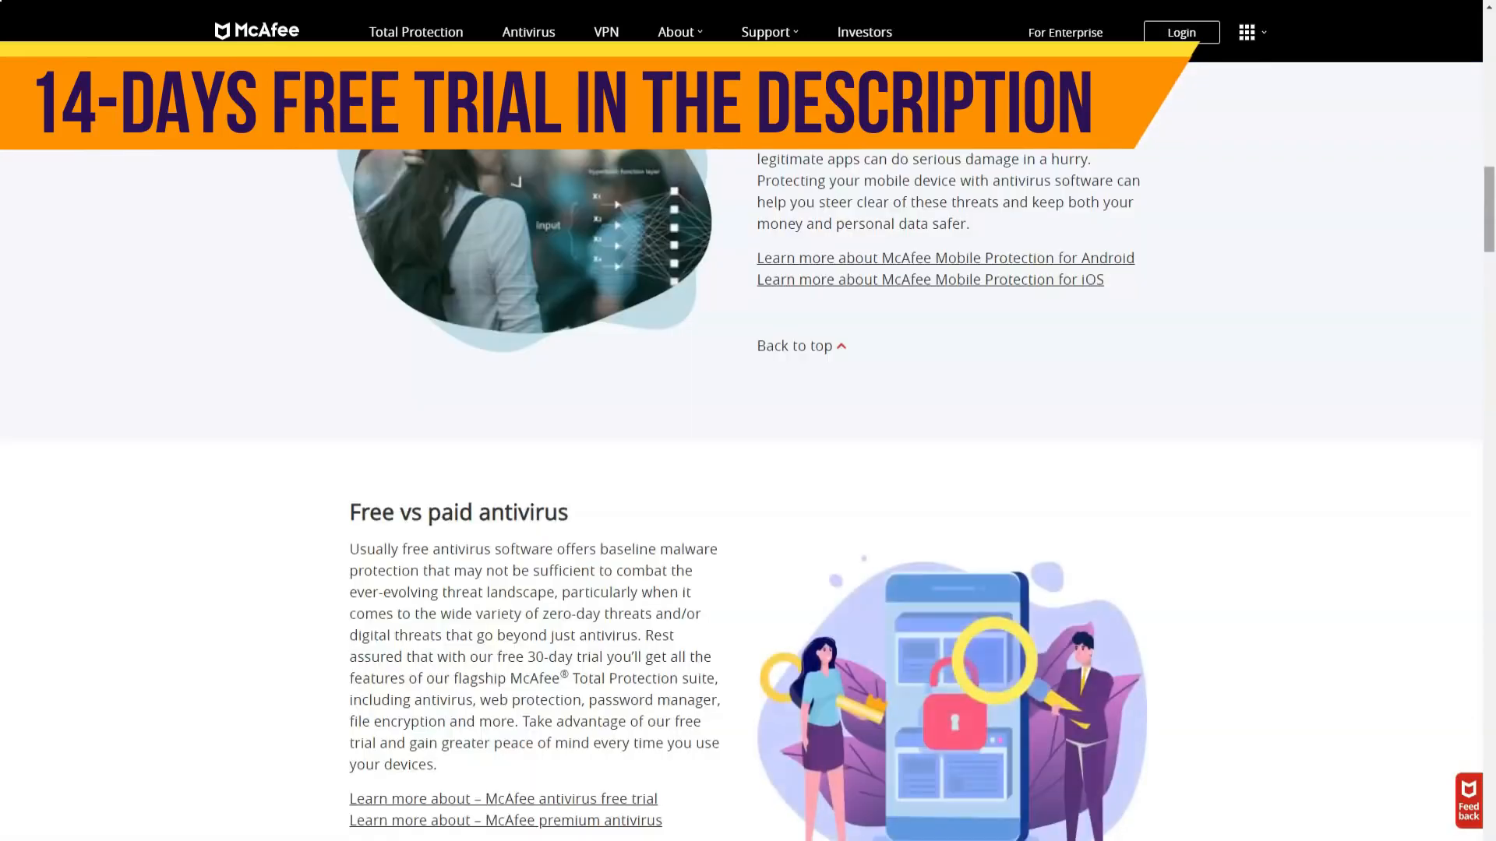
pyautogui.scroll(-3)
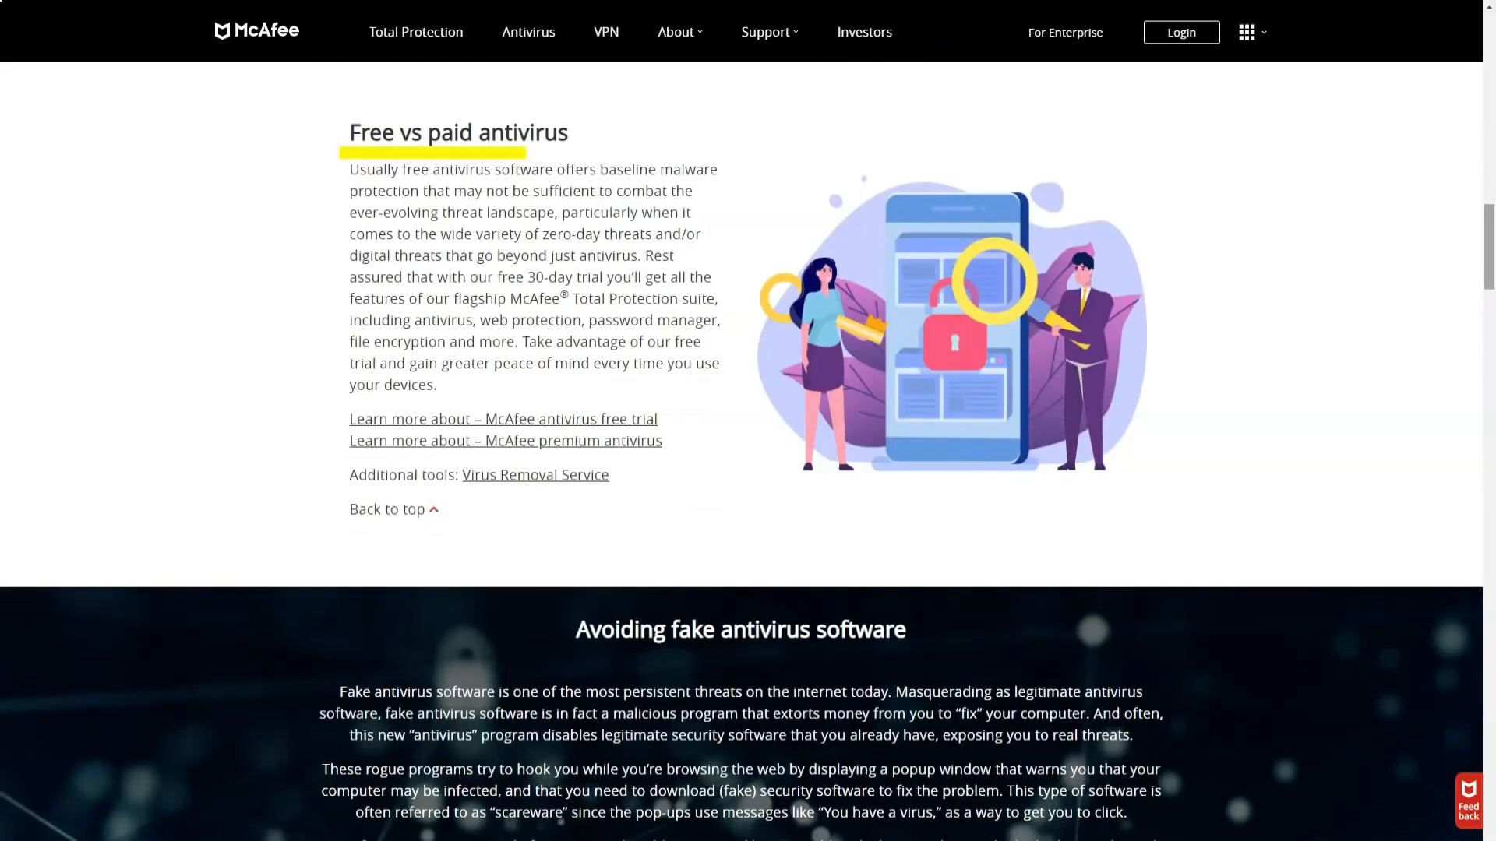
# Step: Scroll through the fake antivirus, spoofed sites, hacking and viruses sections to 'Scan using McAfee antivirus'
pyautogui.scroll(-3)
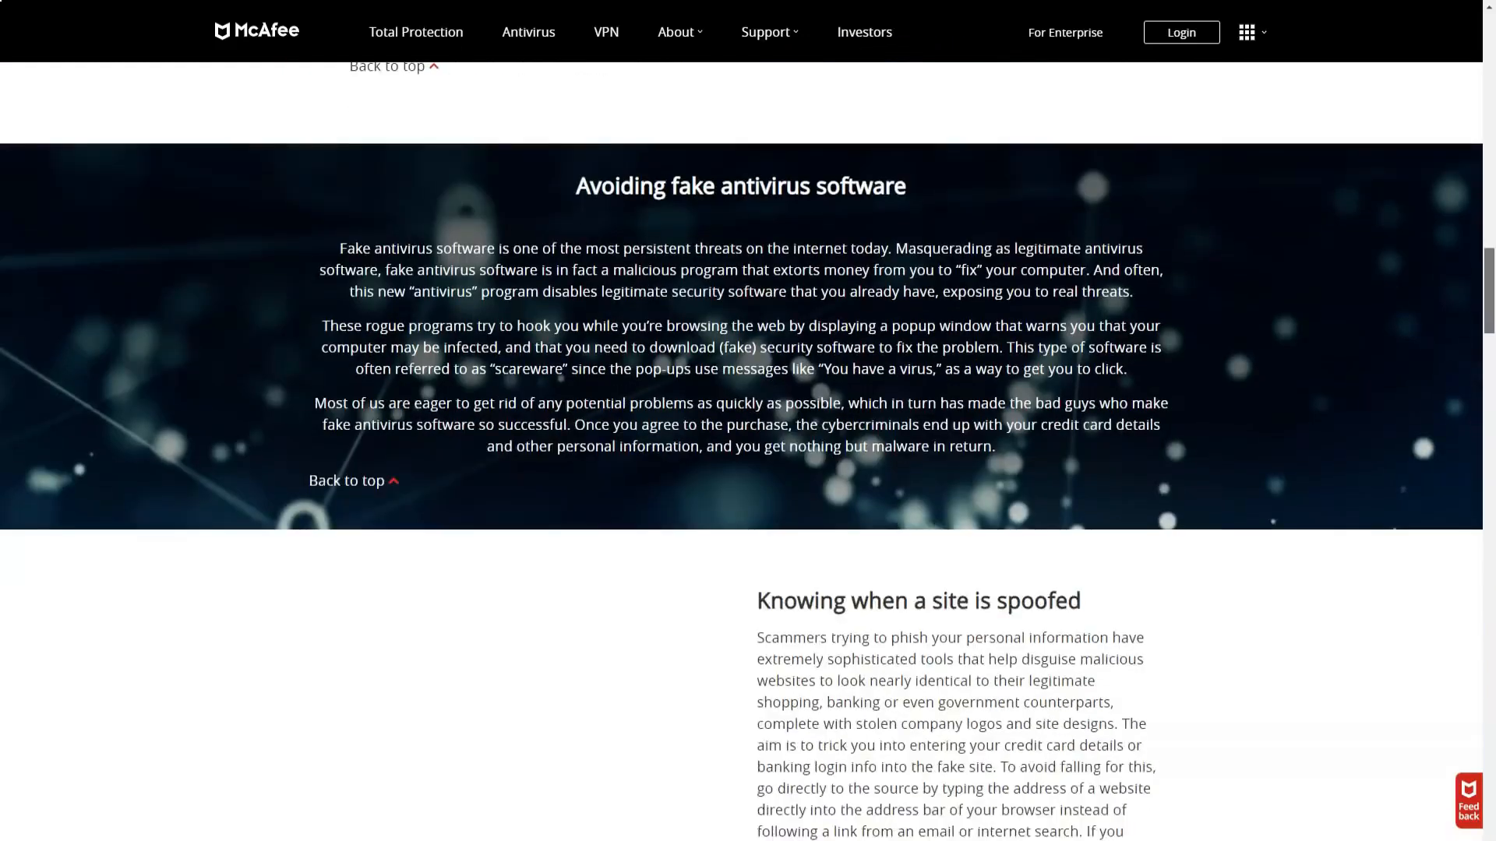
pyautogui.scroll(-3)
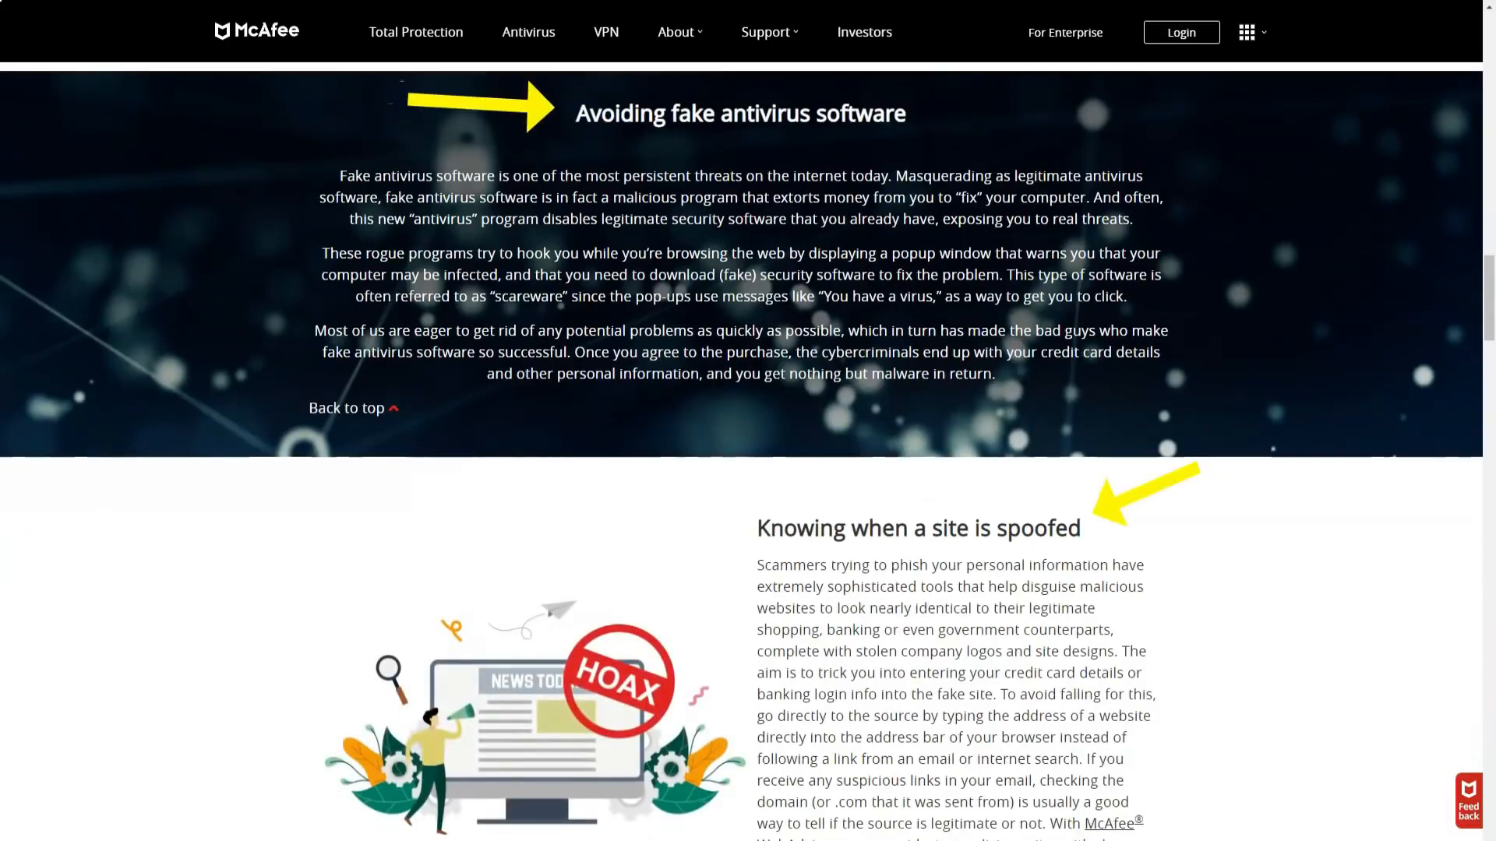
pyautogui.scroll(-3)
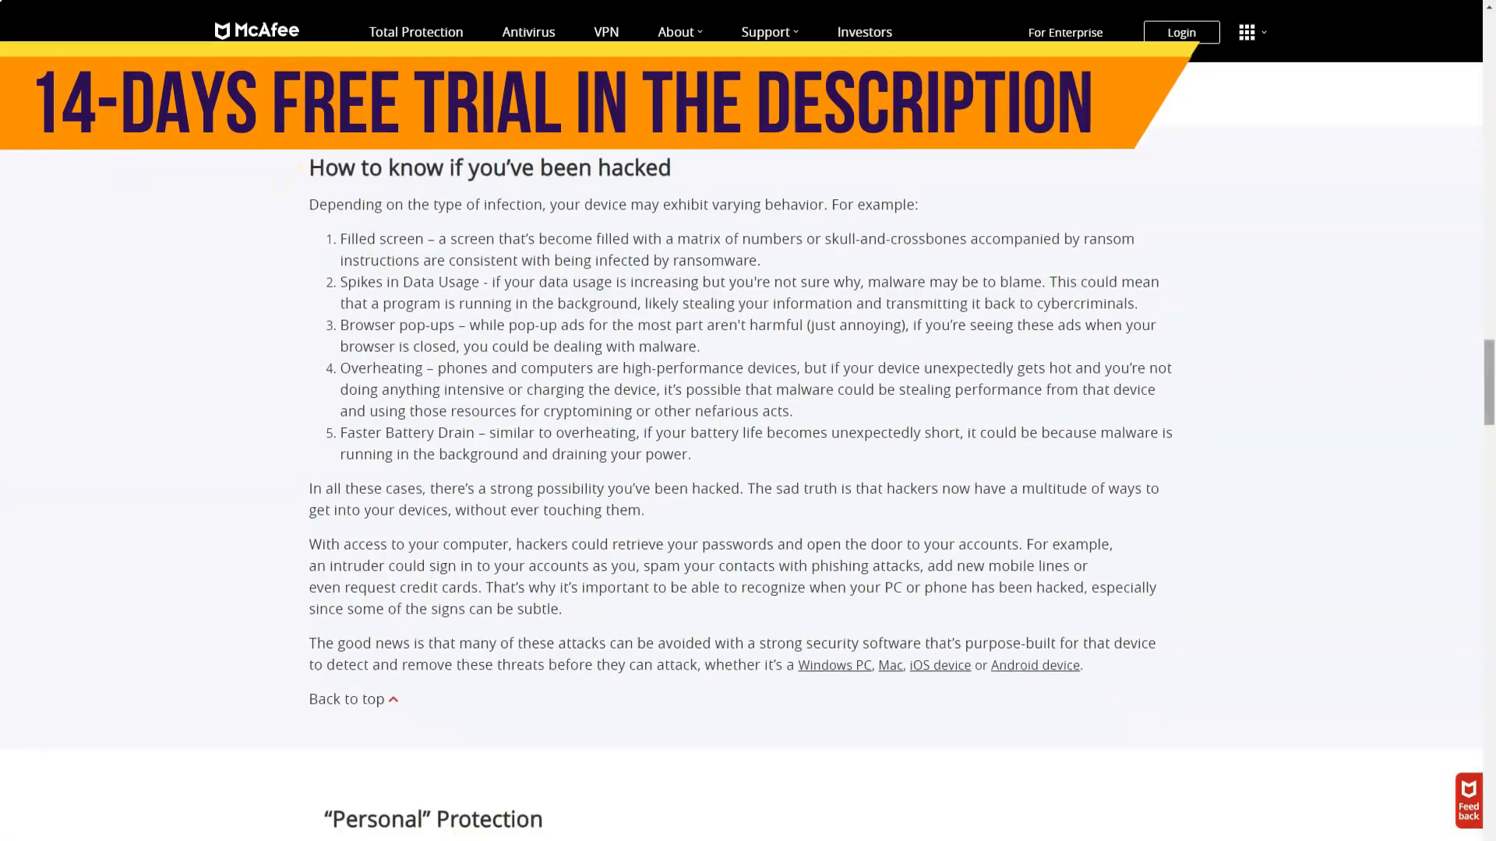
pyautogui.scroll(-3)
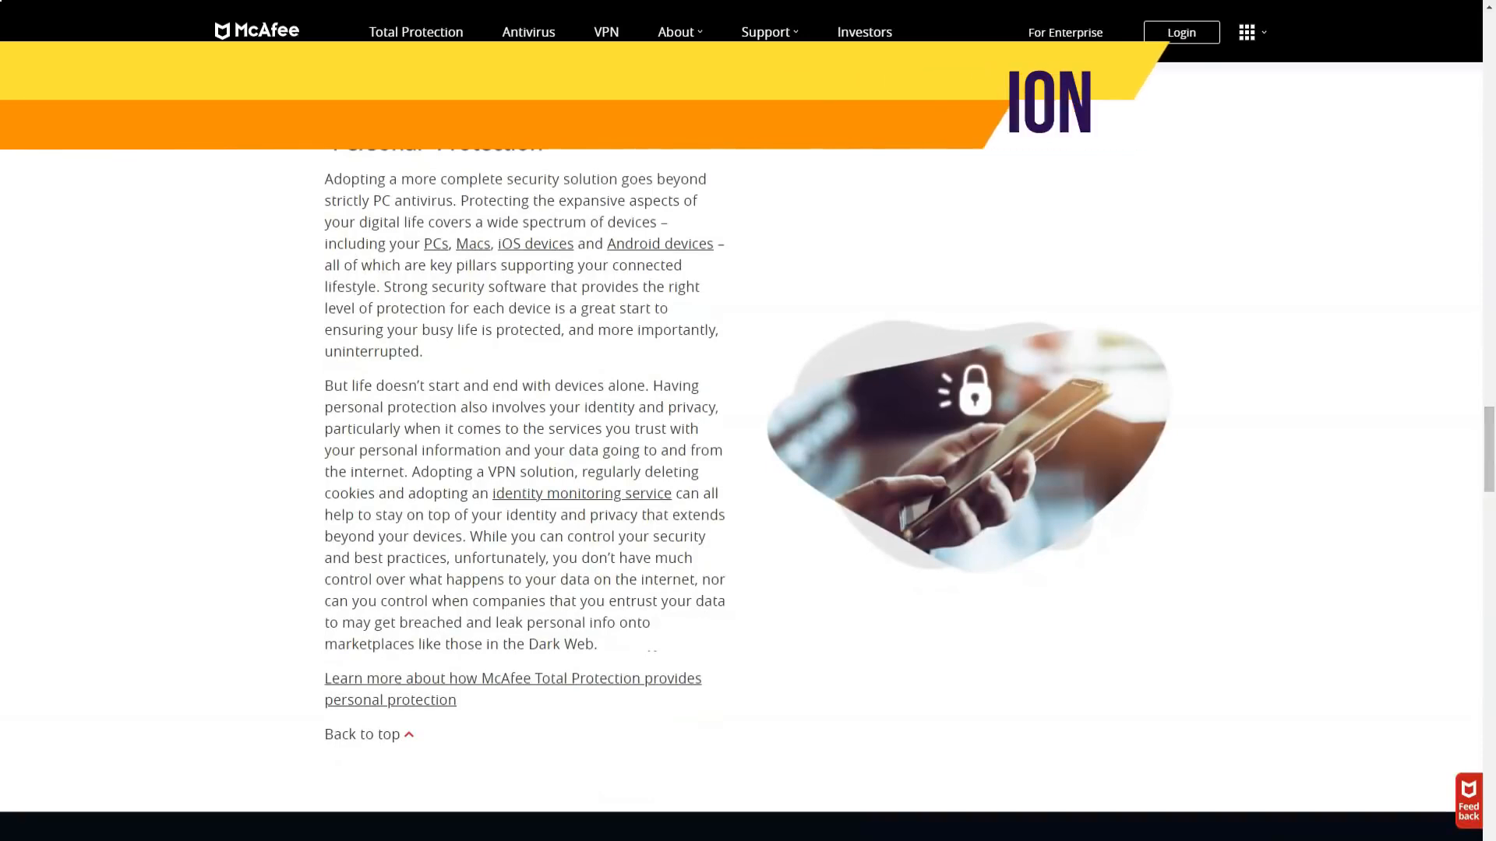
pyautogui.scroll(3)
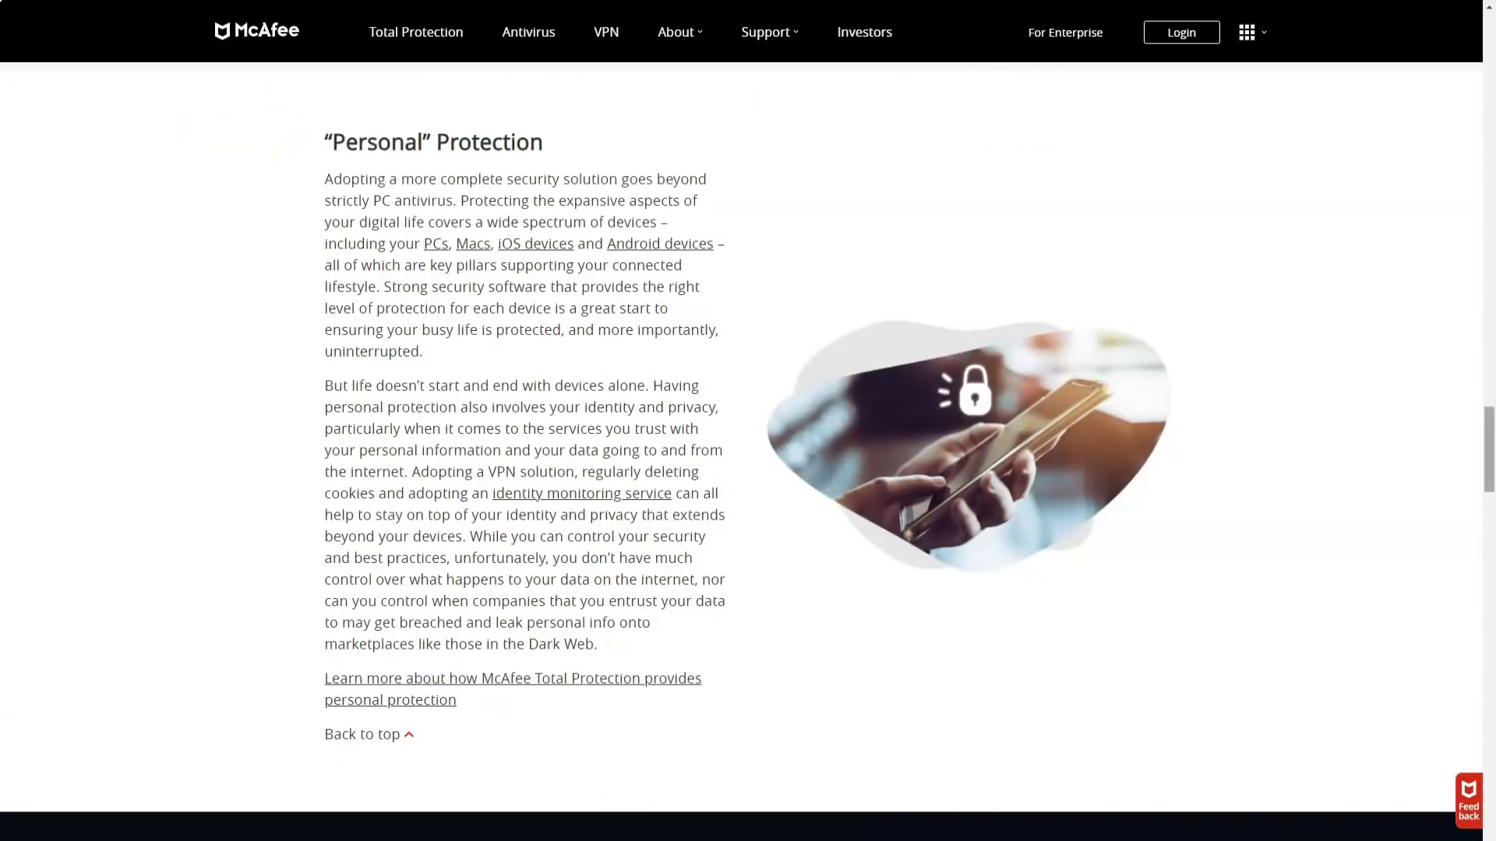
pyautogui.scroll(3)
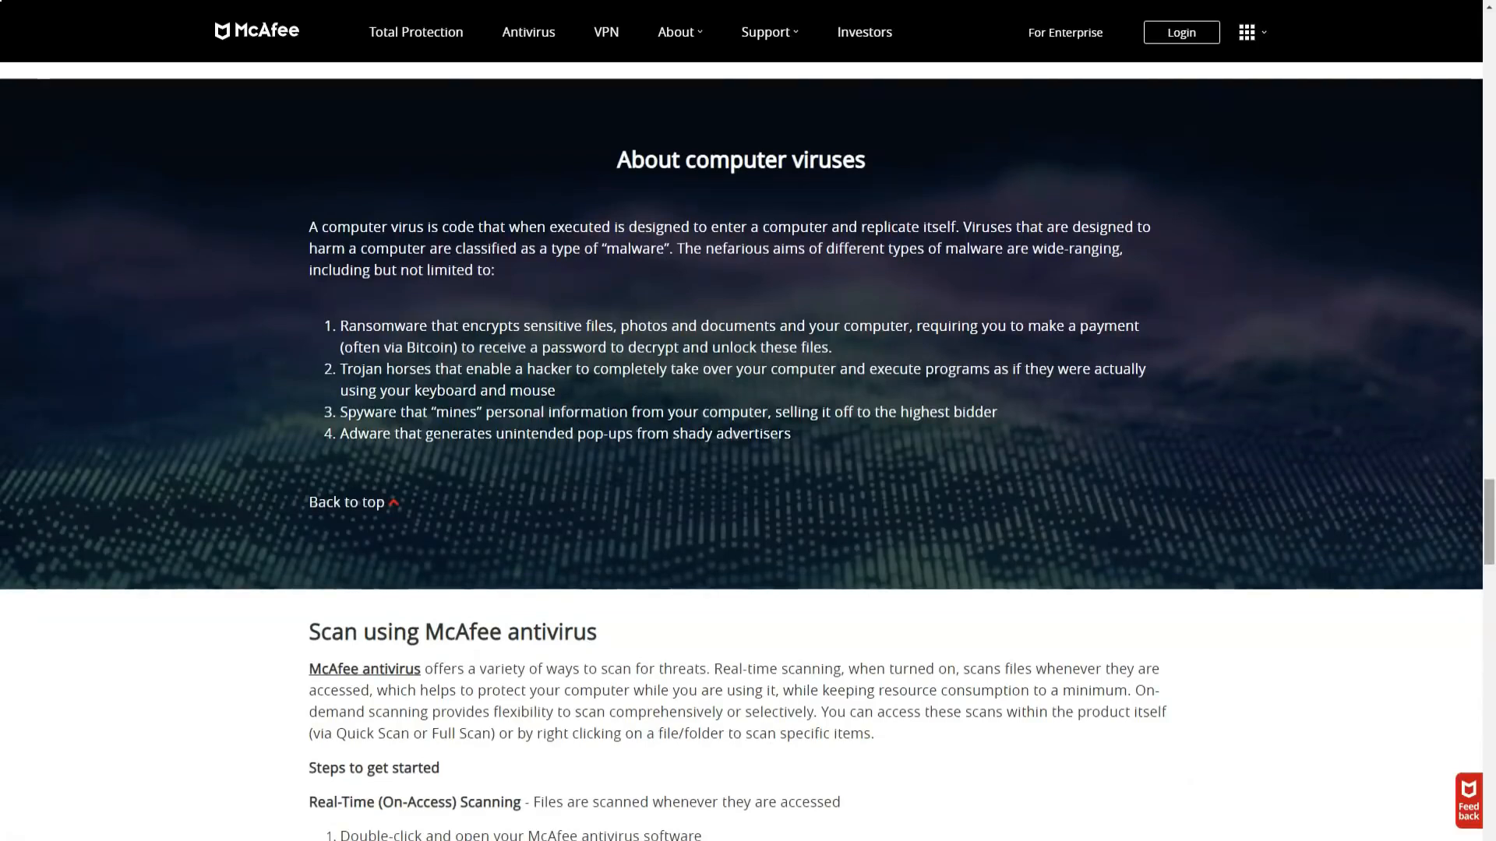
pyautogui.scroll(-3)
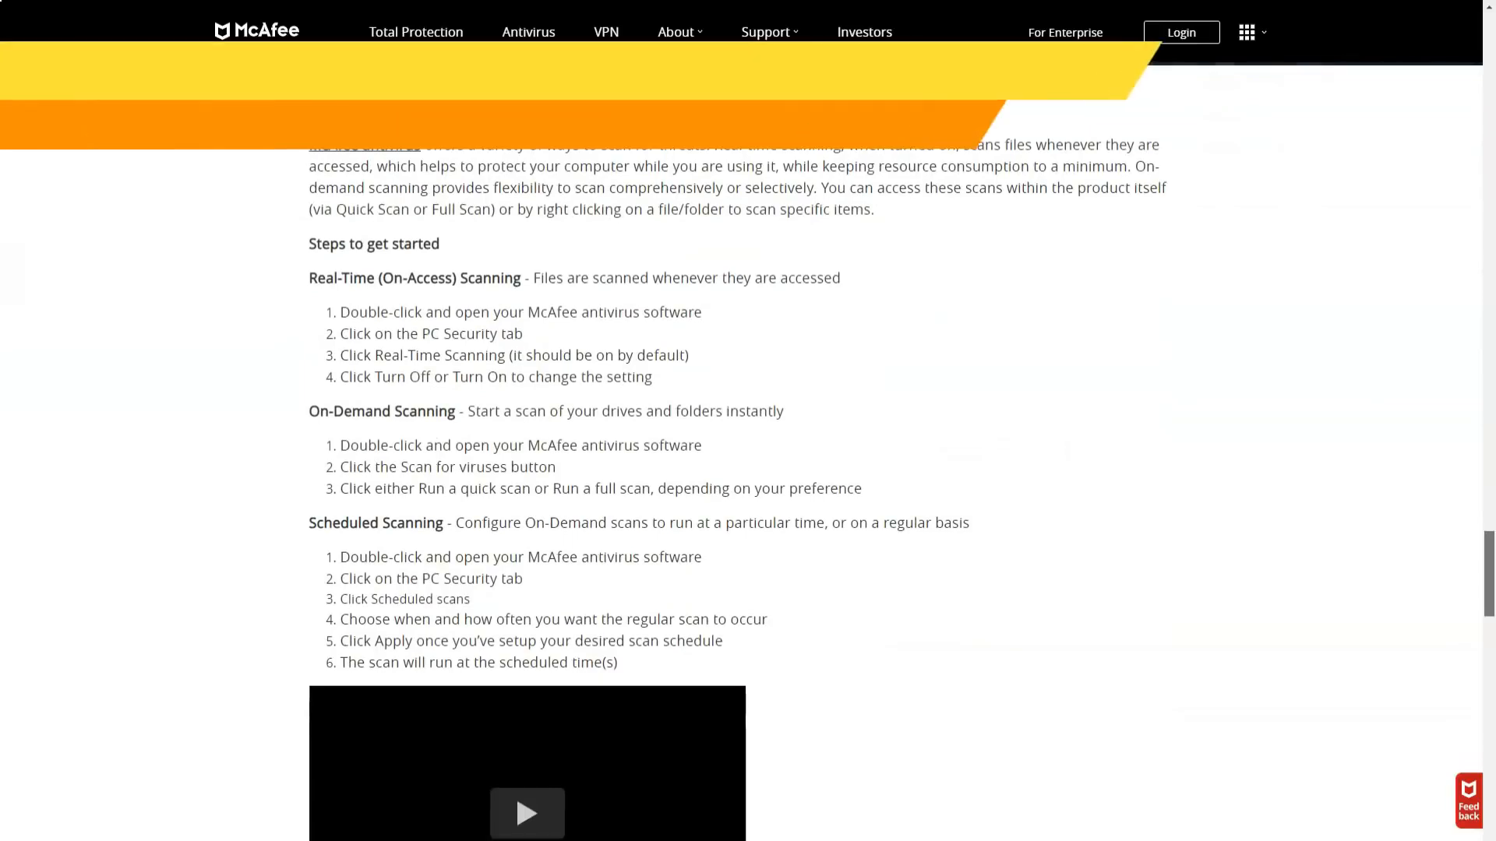